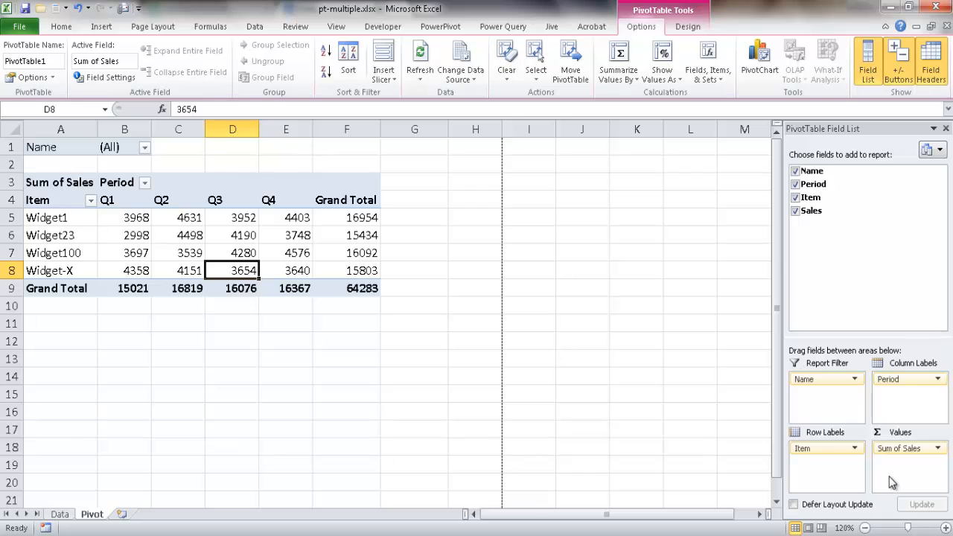
{"action": "mouse_move", "coordinate": [345, 253]}
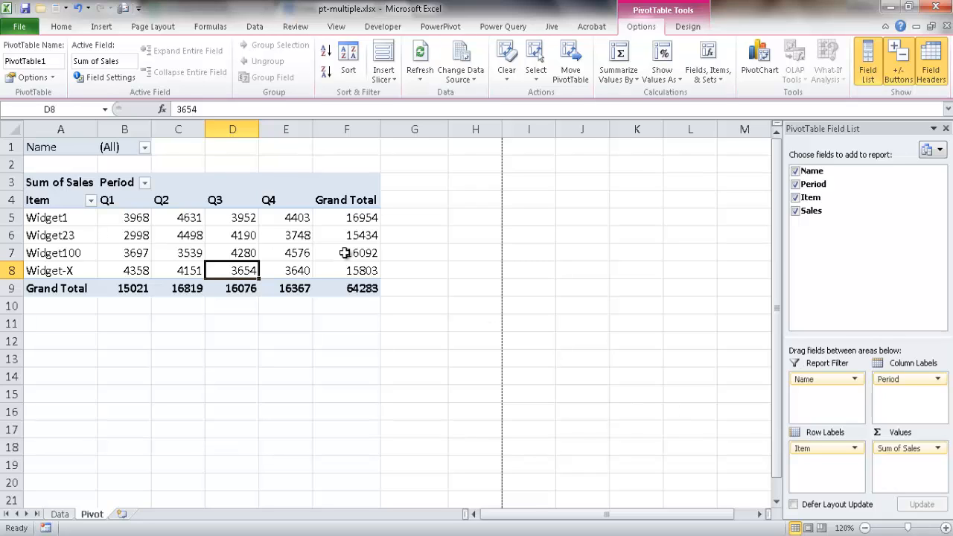
{"action": "mouse_move", "coordinate": [287, 224]}
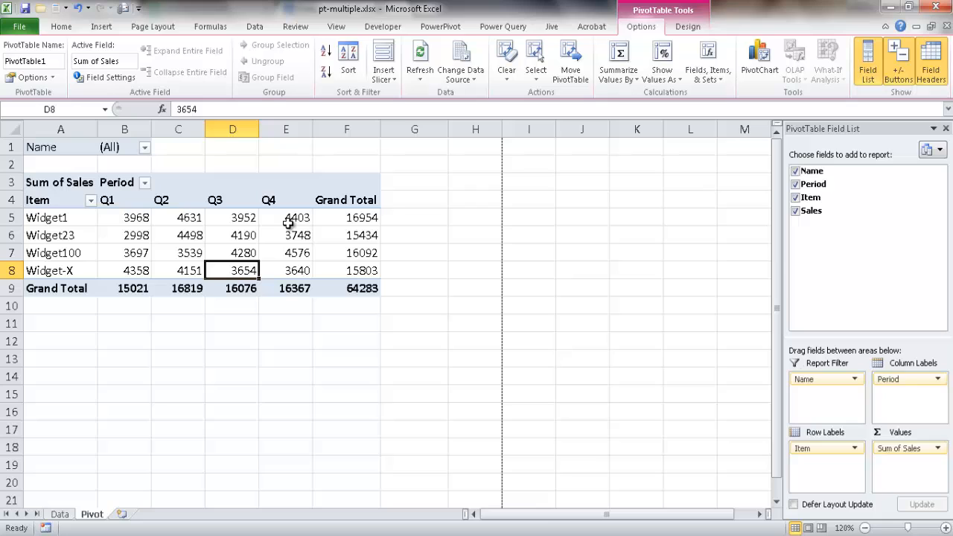
{"action": "mouse_move", "coordinate": [184, 242]}
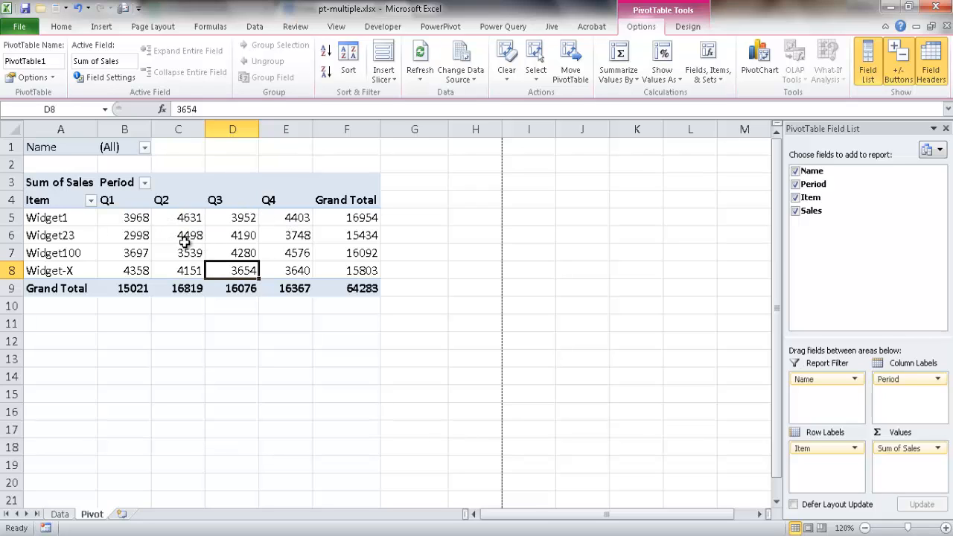
{"action": "mouse_move", "coordinate": [827, 380]}
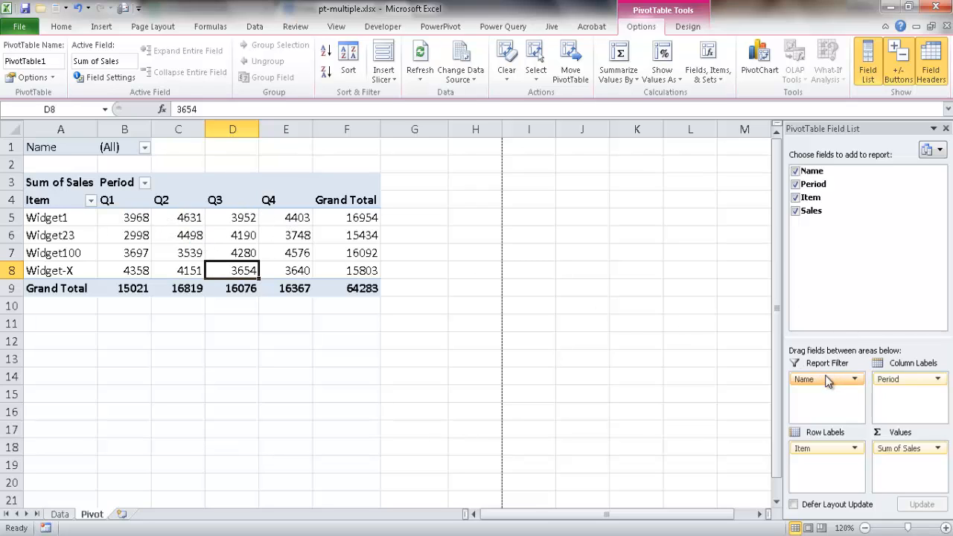
Move the Name field from Report Filter into Row Labels above Item.
{"action": "left_click_drag", "start_coordinate": [827, 379], "coordinate": [827, 448]}
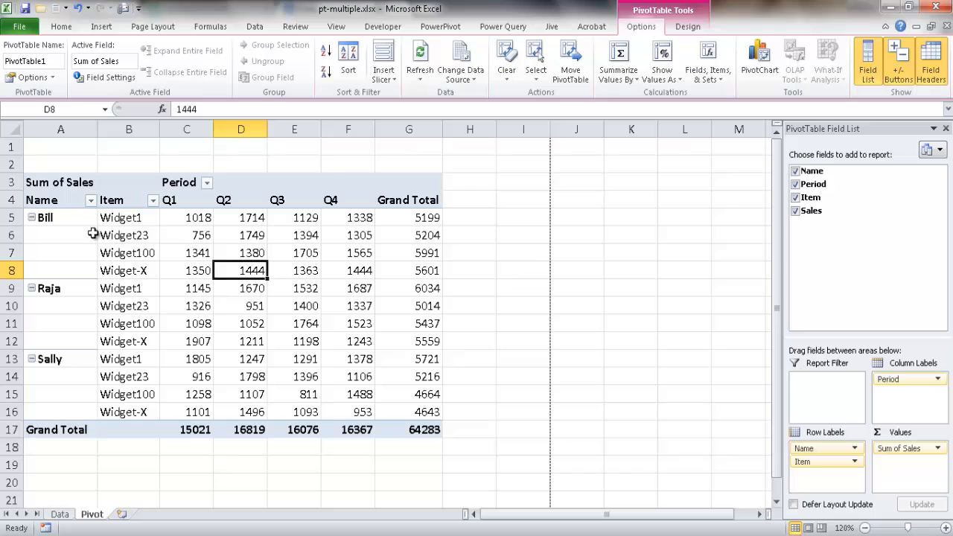
{"action": "mouse_move", "coordinate": [56, 272]}
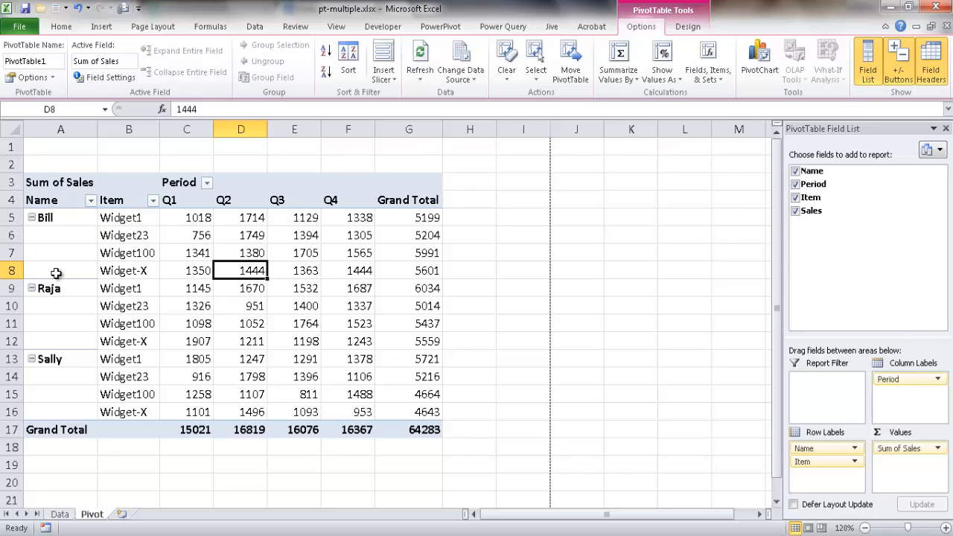
{"action": "mouse_move", "coordinate": [133, 217]}
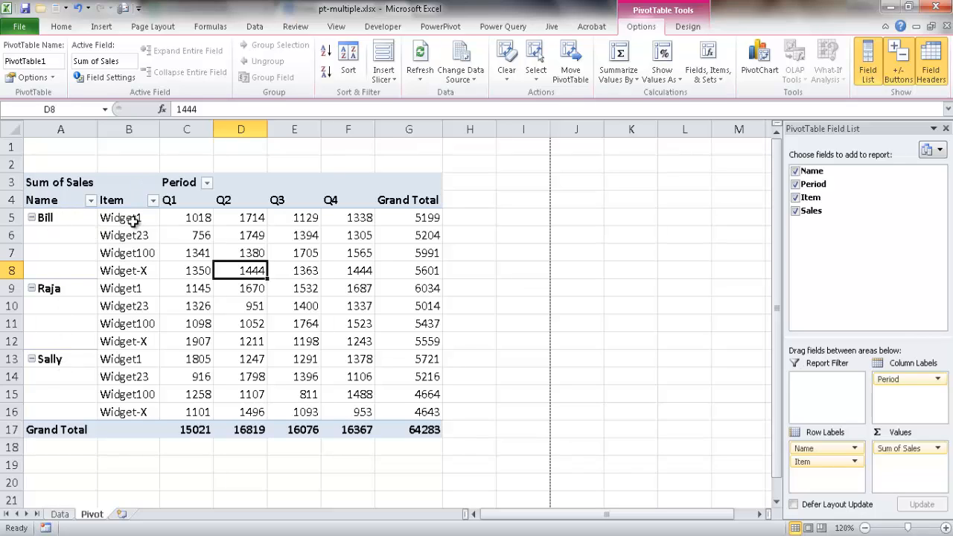
{"action": "mouse_move", "coordinate": [177, 199]}
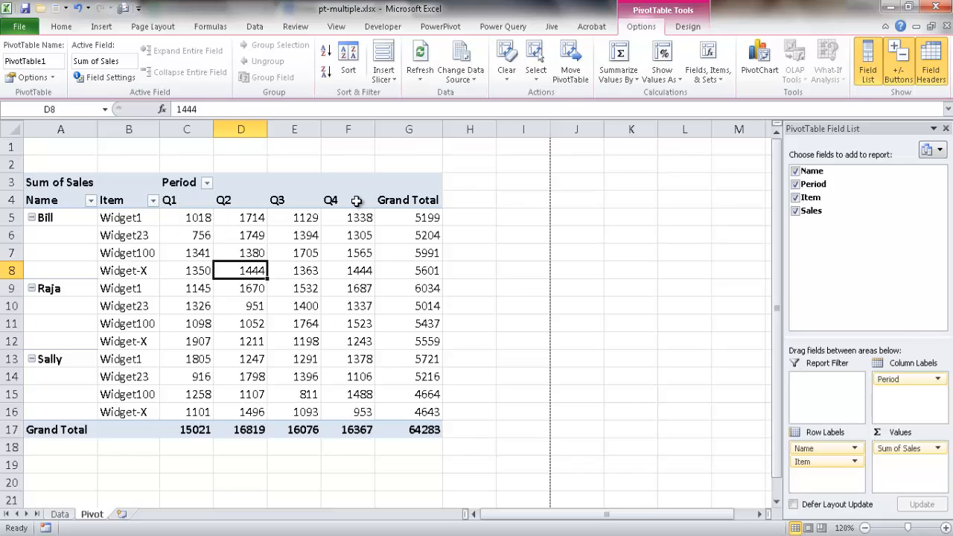
{"action": "mouse_move", "coordinate": [326, 250]}
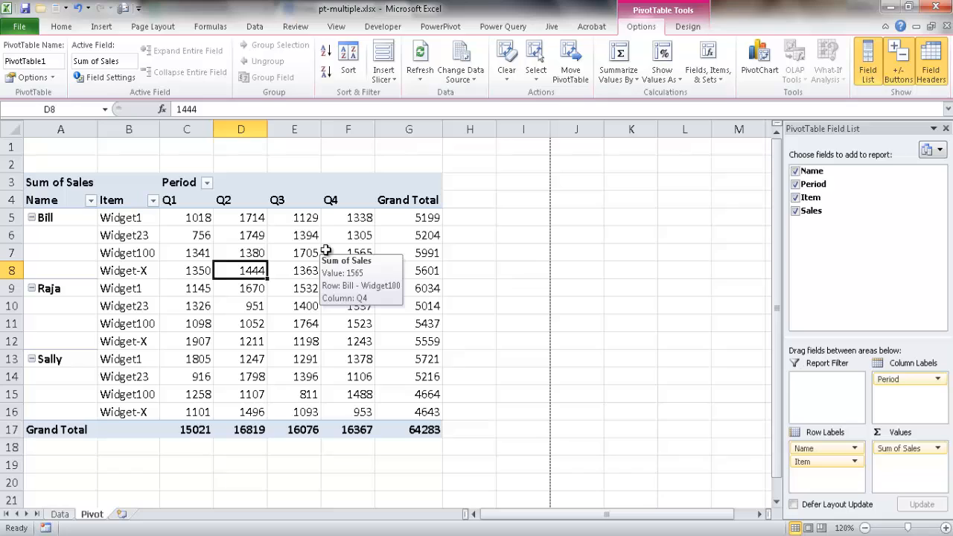
{"action": "mouse_move", "coordinate": [305, 252]}
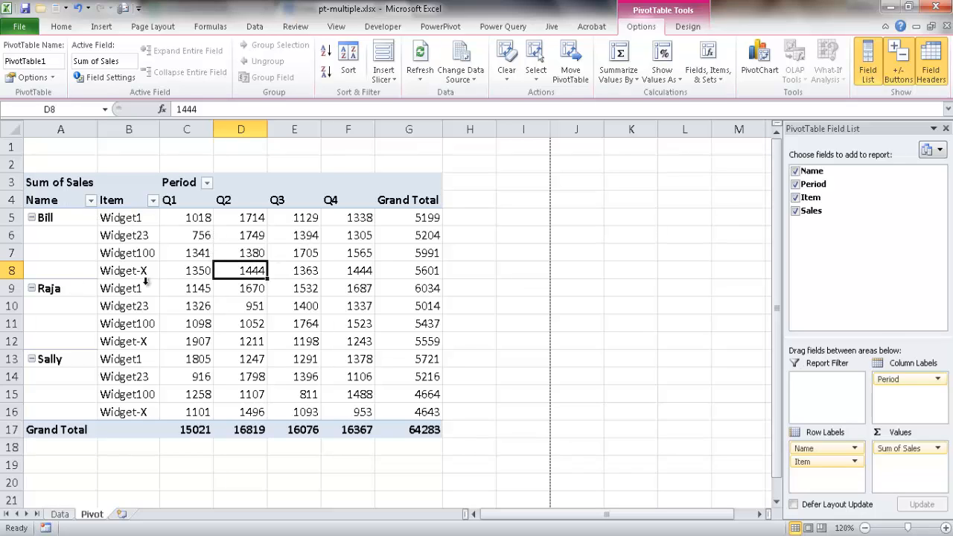
{"action": "mouse_move", "coordinate": [537, 379]}
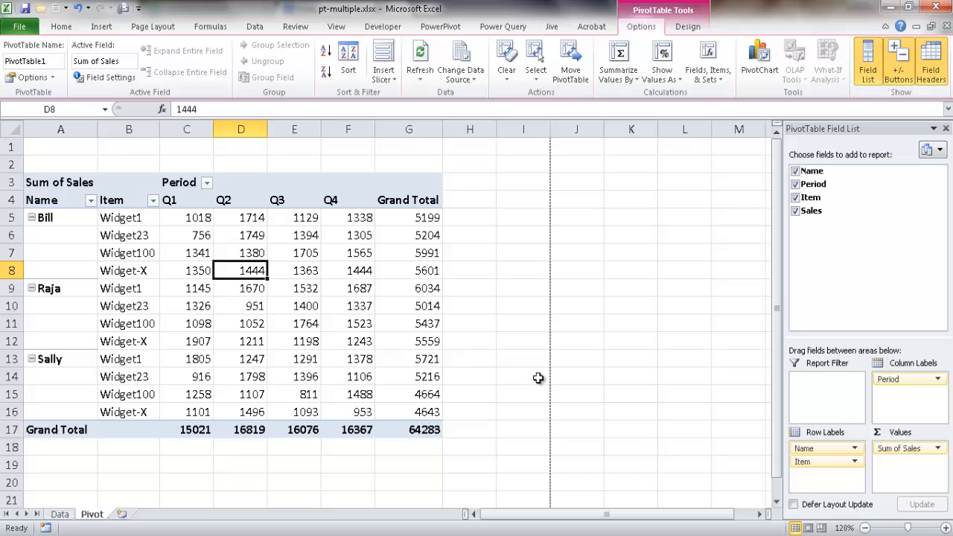
{"action": "mouse_move", "coordinate": [229, 252]}
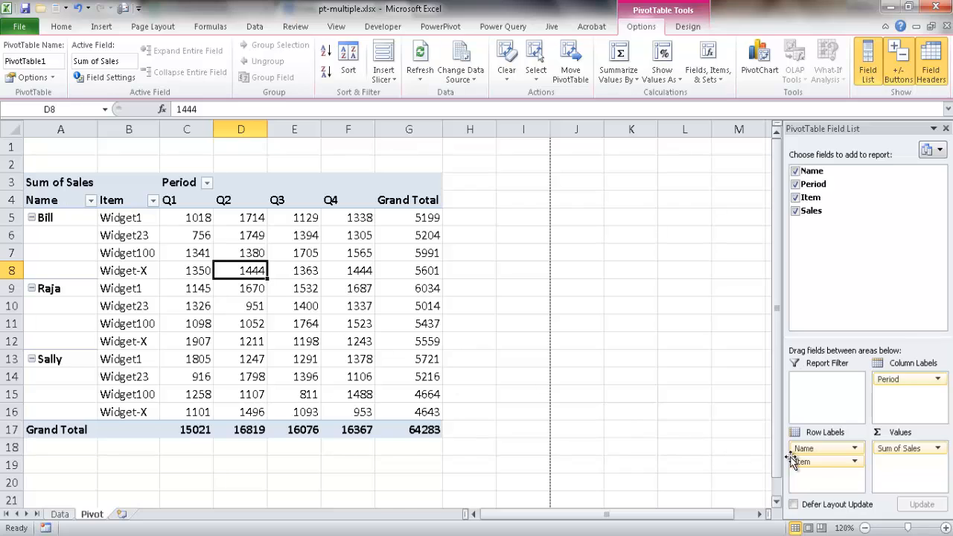
Return Name to the Report Filter area and filter the PivotTable to Bill.
{"action": "left_click_drag", "start_coordinate": [803, 448], "coordinate": [818, 388]}
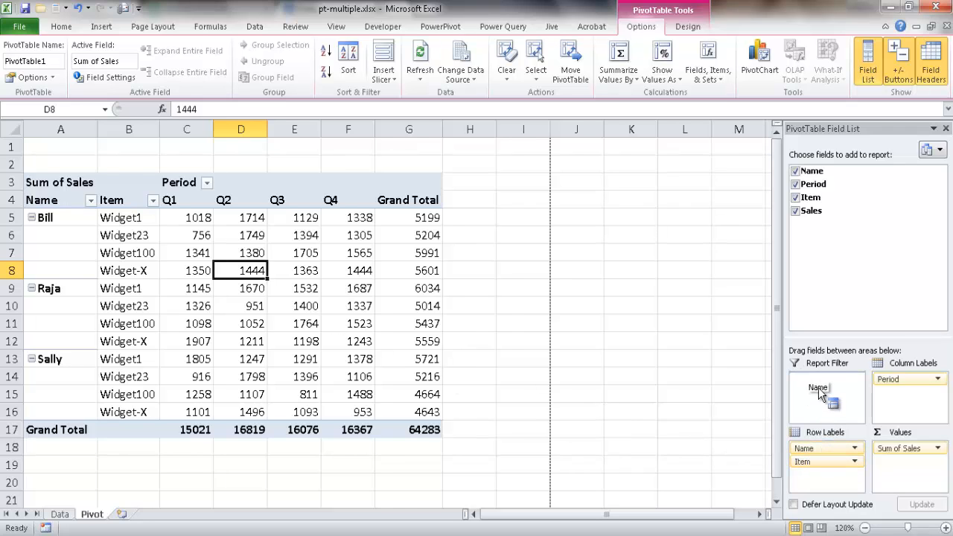
{"action": "left_click_drag", "start_coordinate": [818, 387], "coordinate": [826, 379]}
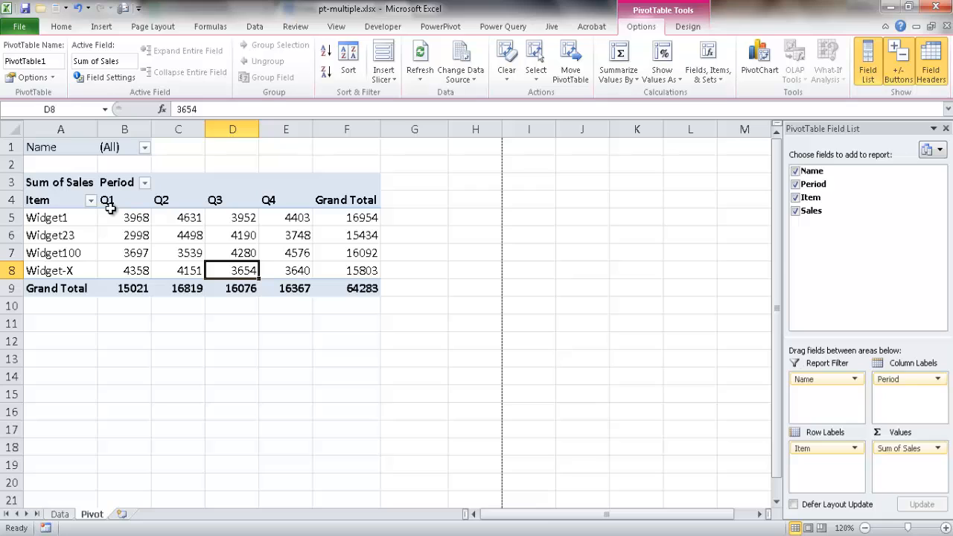
{"action": "mouse_move", "coordinate": [149, 156]}
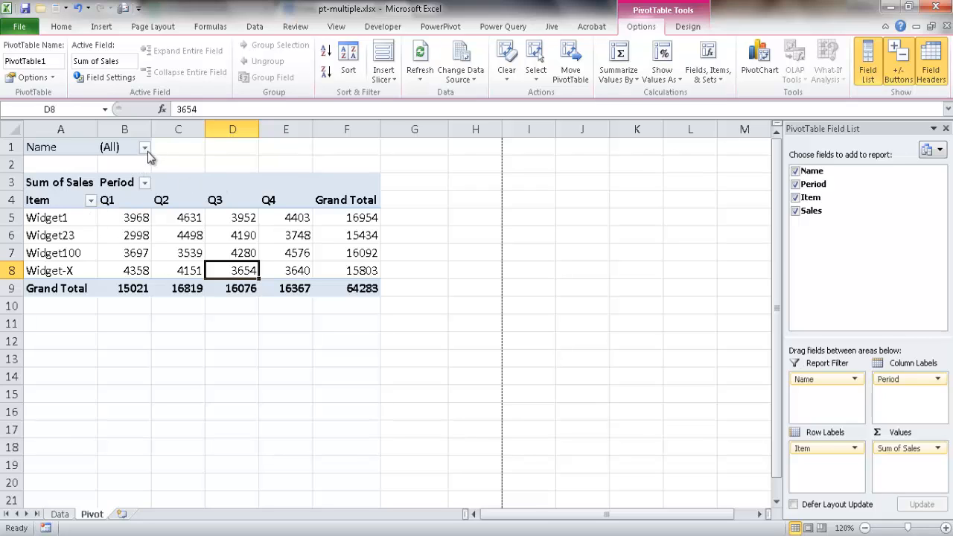
{"action": "left_click", "coordinate": [145, 147]}
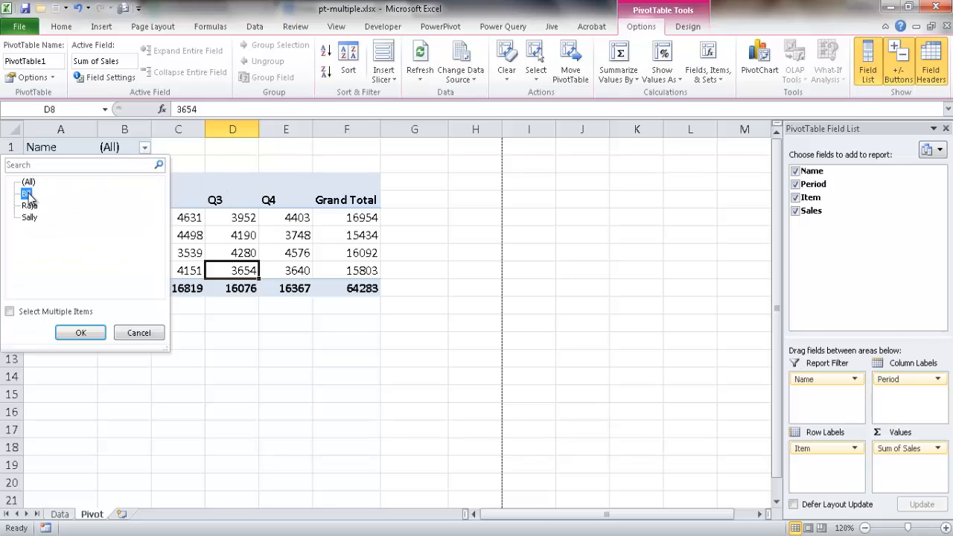
{"action": "left_click", "coordinate": [81, 332]}
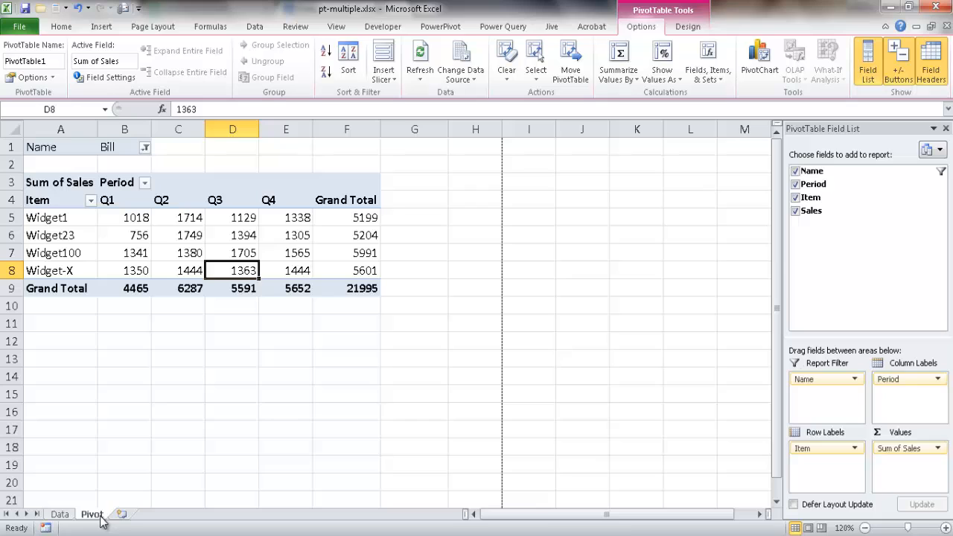
{"action": "mouse_move", "coordinate": [172, 245]}
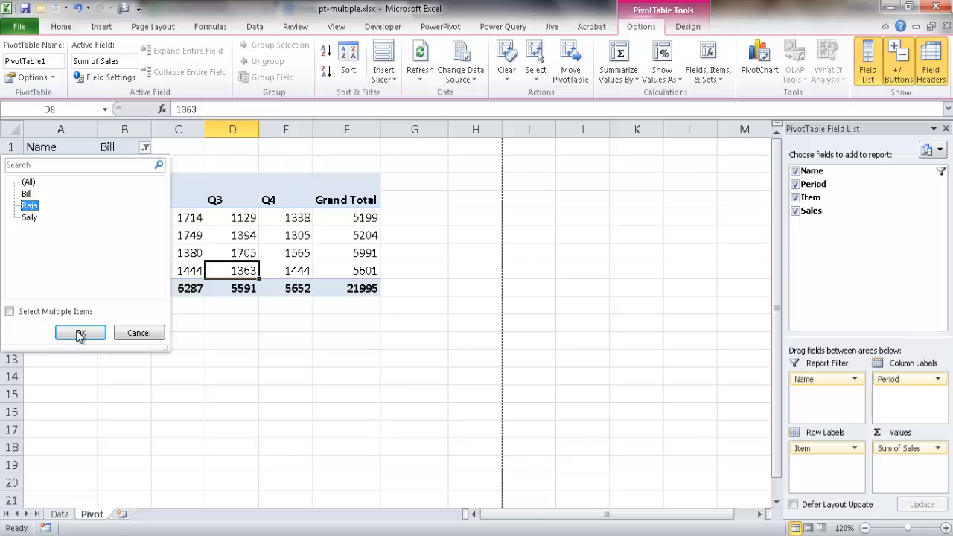
Switch the Name filter to Raja, then to Sally.
{"action": "left_click", "coordinate": [80, 333]}
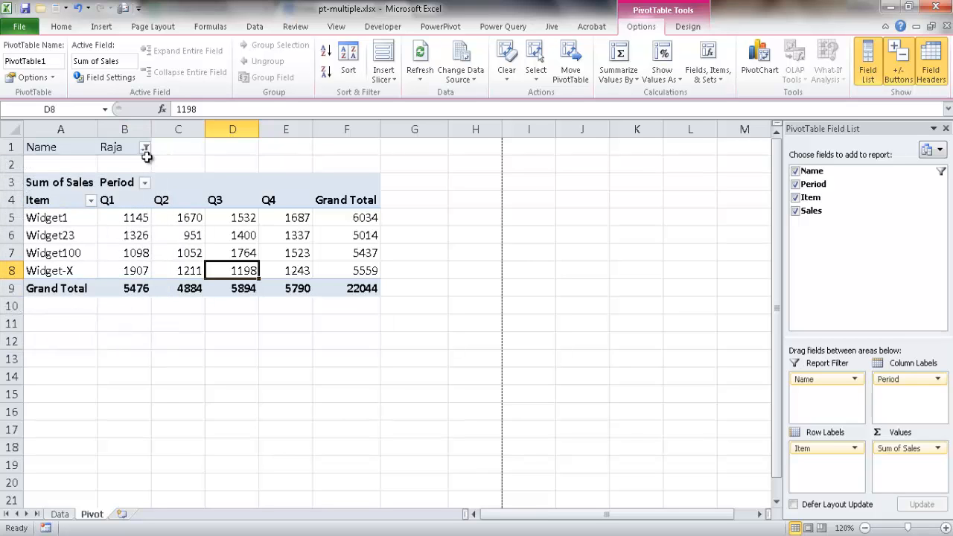
{"action": "left_click", "coordinate": [145, 148]}
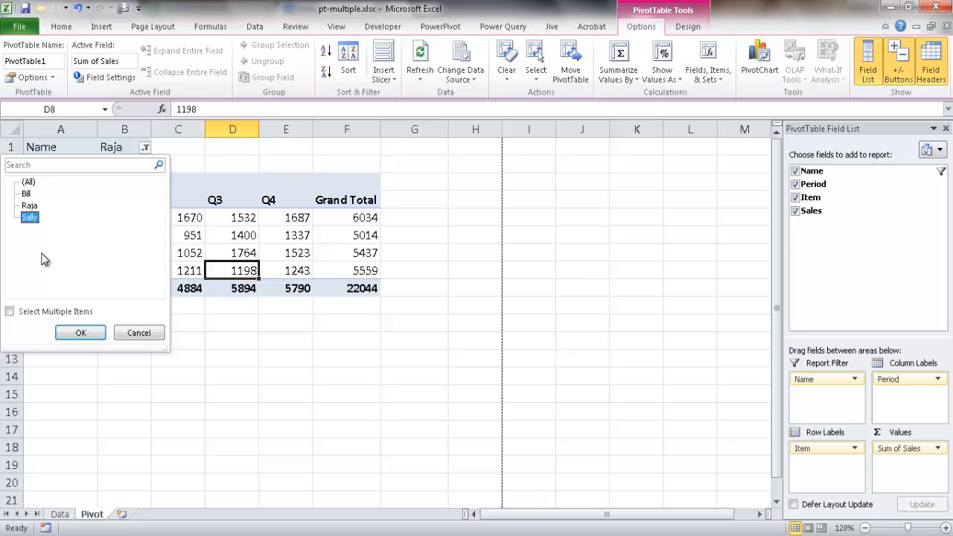
{"action": "left_click", "coordinate": [81, 332]}
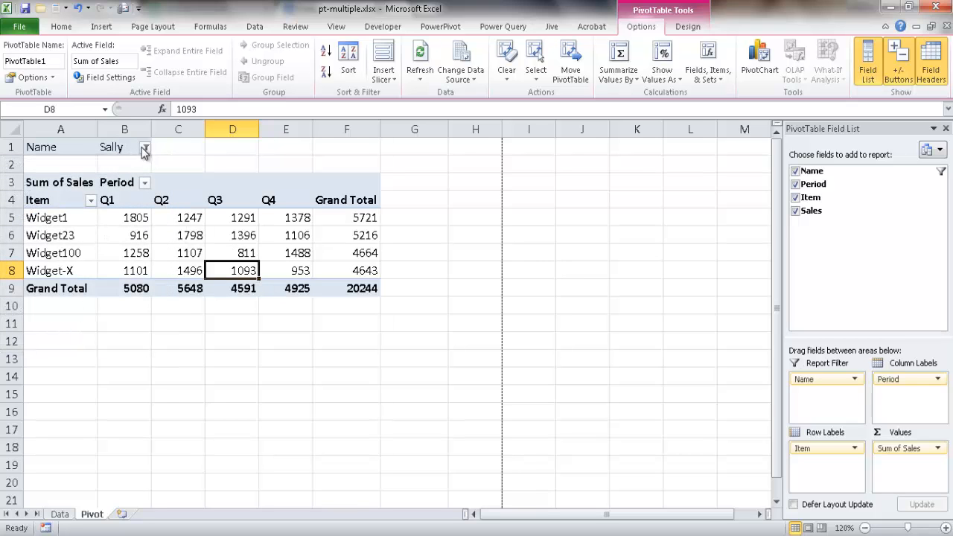
{"action": "left_click", "coordinate": [144, 149]}
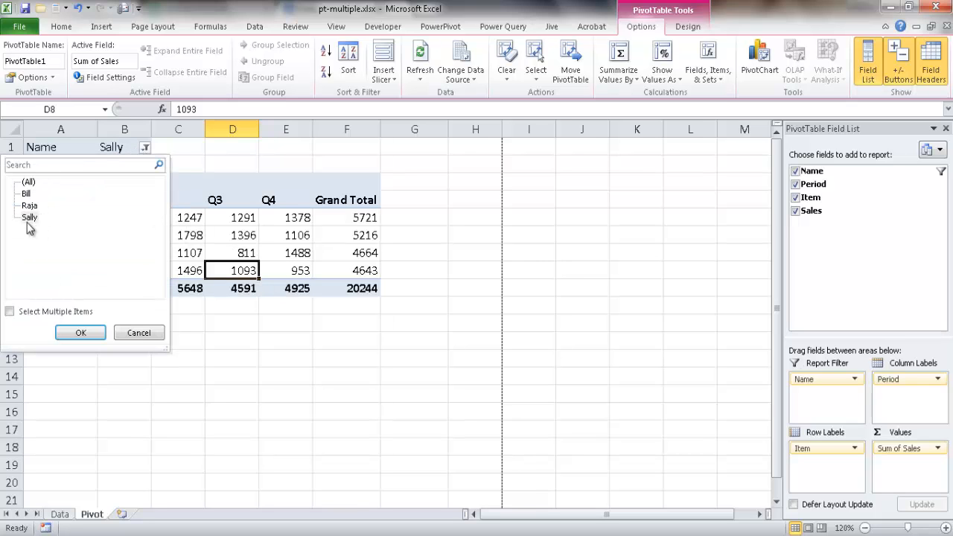
{"action": "left_click", "coordinate": [81, 333]}
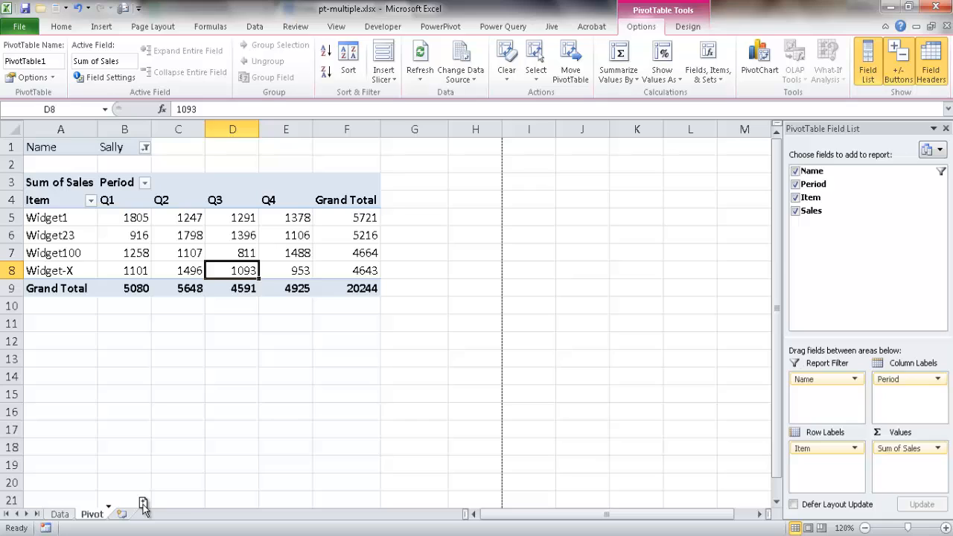
Copy the Pivot sheet to Pivot (2), filter it to Raja, and copy again to Pivot (3).
{"action": "left_click", "coordinate": [119, 503]}
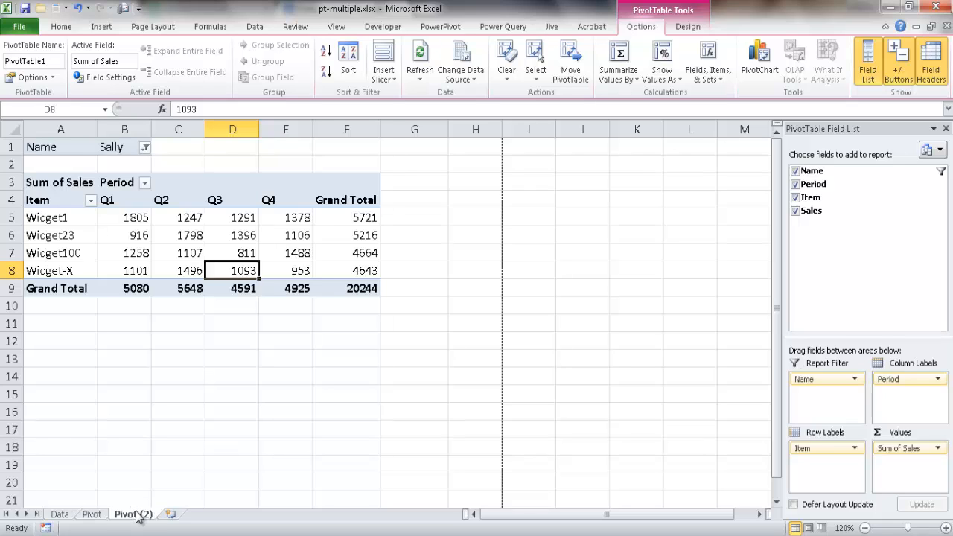
{"action": "left_click", "coordinate": [143, 146]}
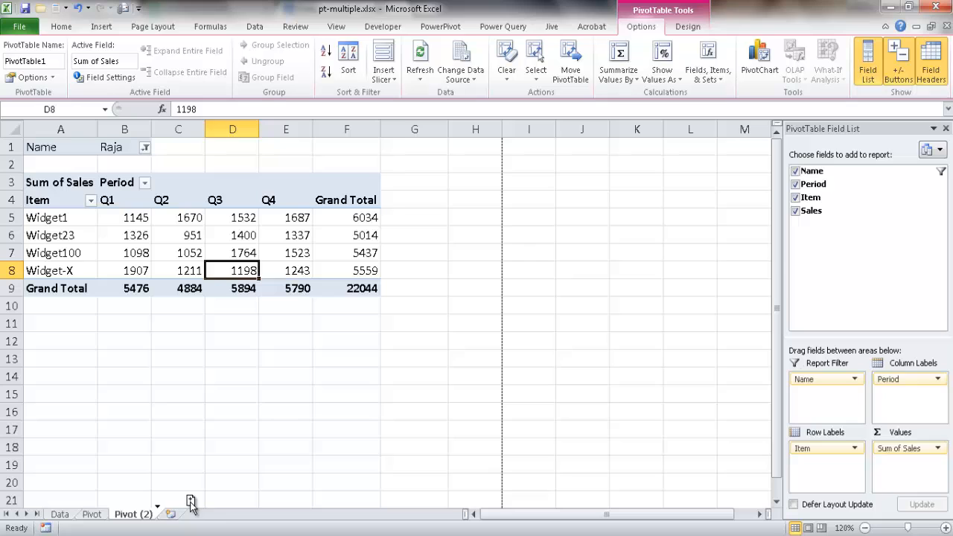
{"action": "left_click", "coordinate": [191, 515]}
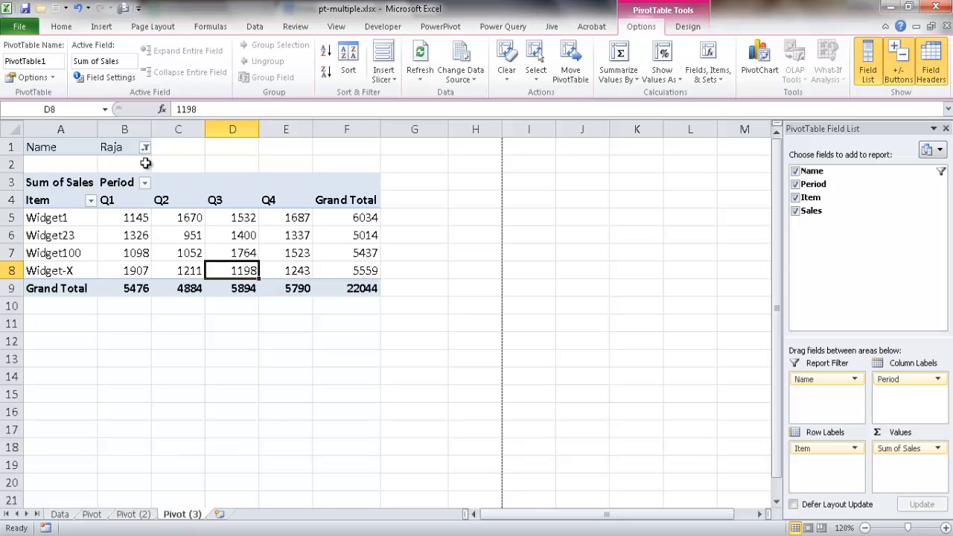
{"action": "left_click", "coordinate": [144, 147]}
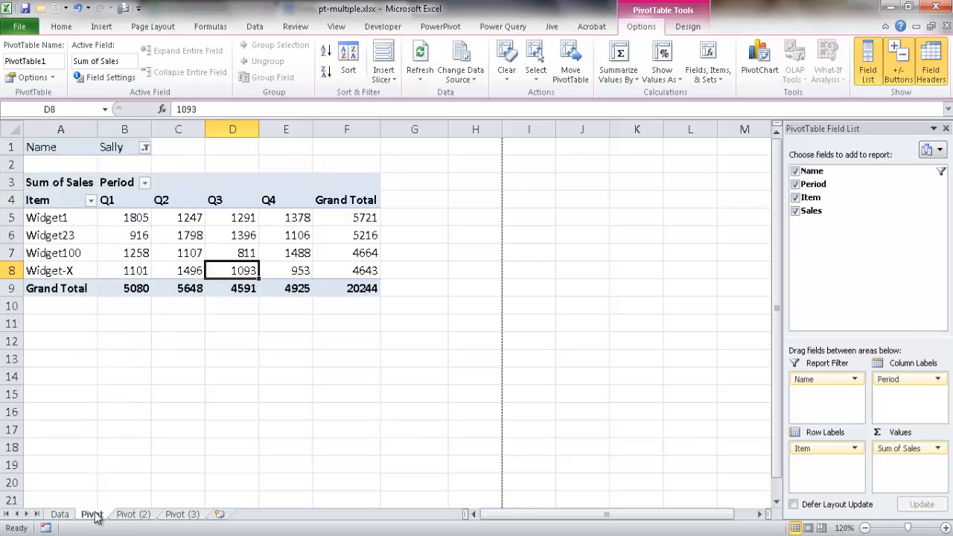
Group and delete the Pivot (2) and Pivot (3) sheets, then set the Name filter to (All).
{"action": "left_click", "coordinate": [134, 513]}
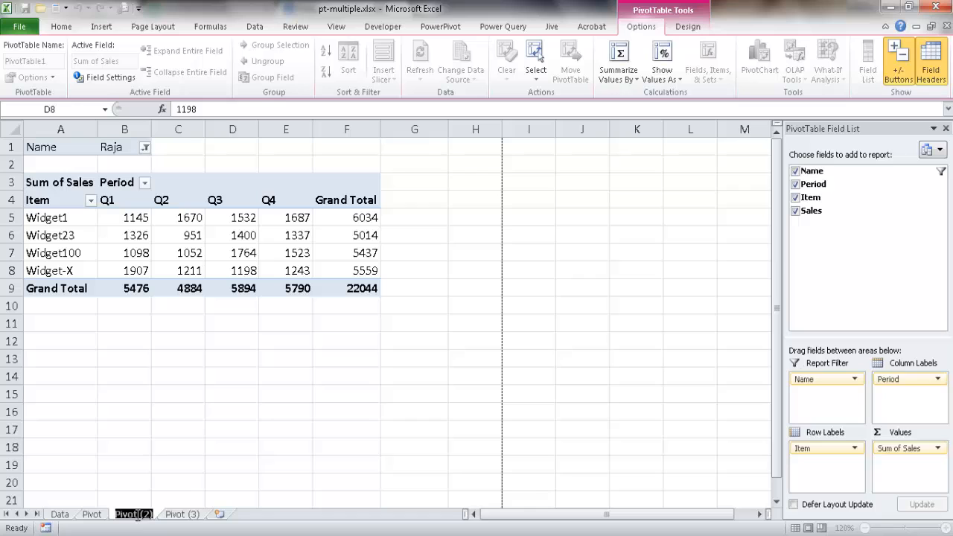
{"action": "left_click", "coordinate": [187, 512]}
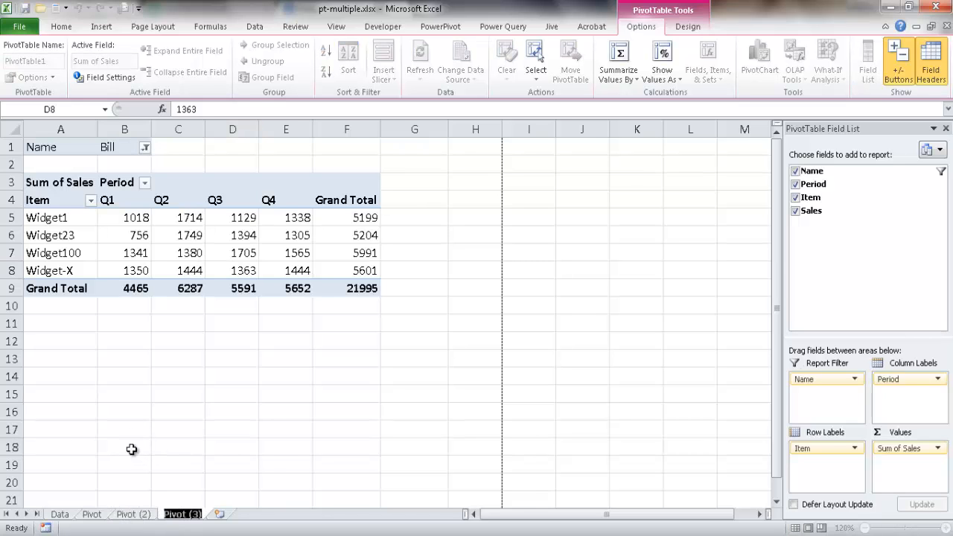
{"action": "mouse_move", "coordinate": [126, 156]}
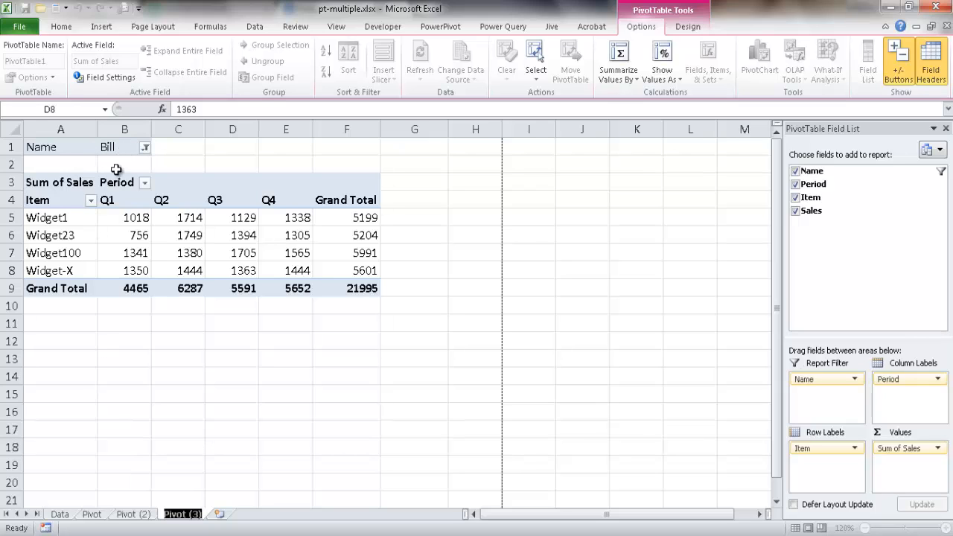
{"action": "mouse_move", "coordinate": [132, 489]}
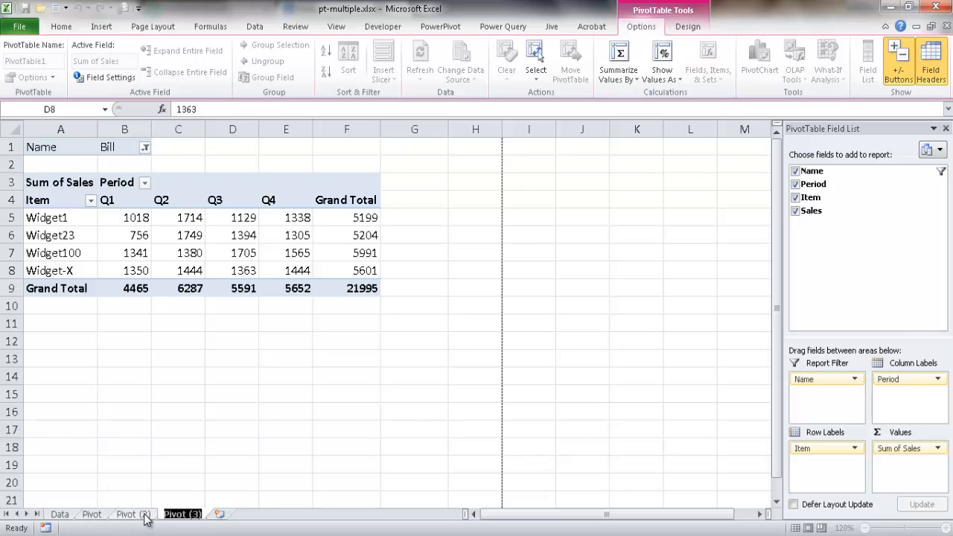
{"action": "left_click", "coordinate": [135, 515]}
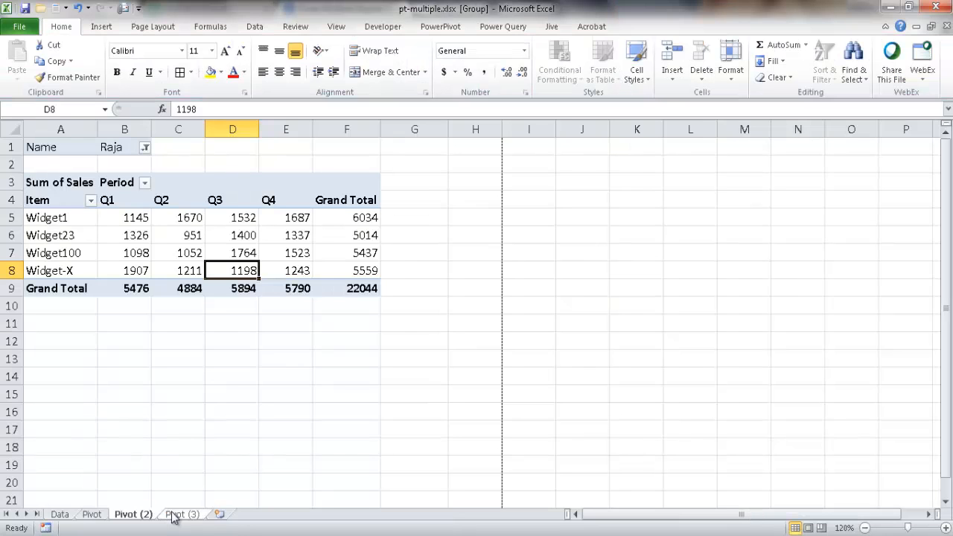
{"action": "right_click", "coordinate": [176, 515]}
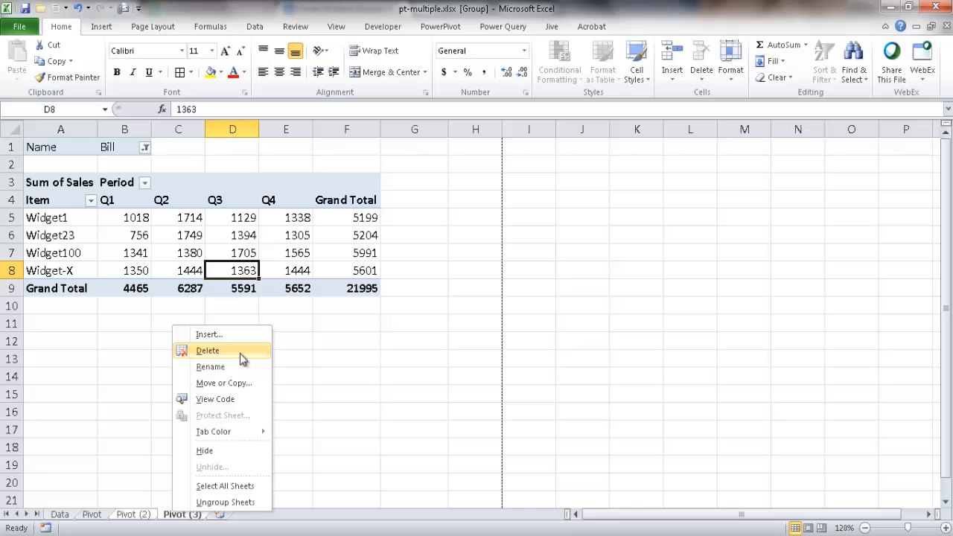
{"action": "left_click", "coordinate": [207, 350]}
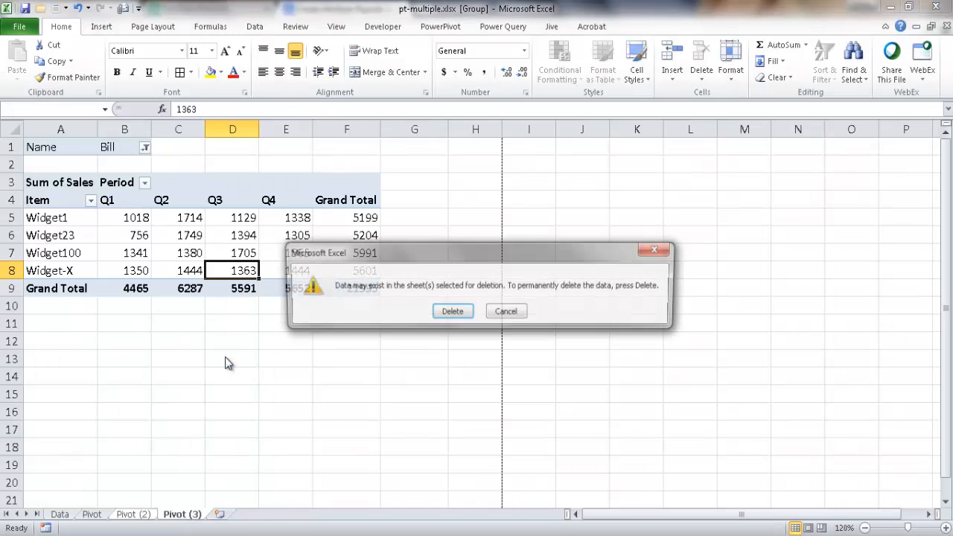
{"action": "left_click", "coordinate": [453, 311]}
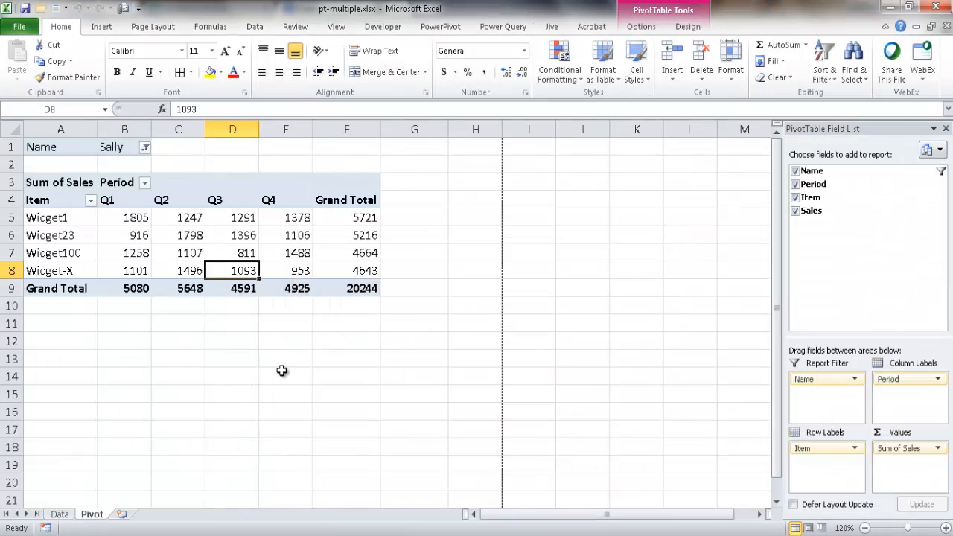
{"action": "mouse_move", "coordinate": [178, 351]}
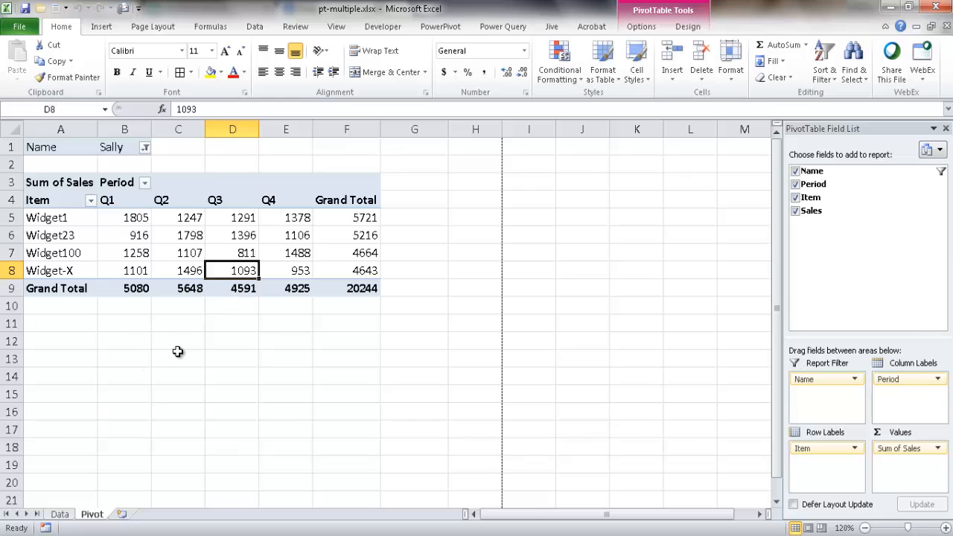
{"action": "mouse_move", "coordinate": [109, 199]}
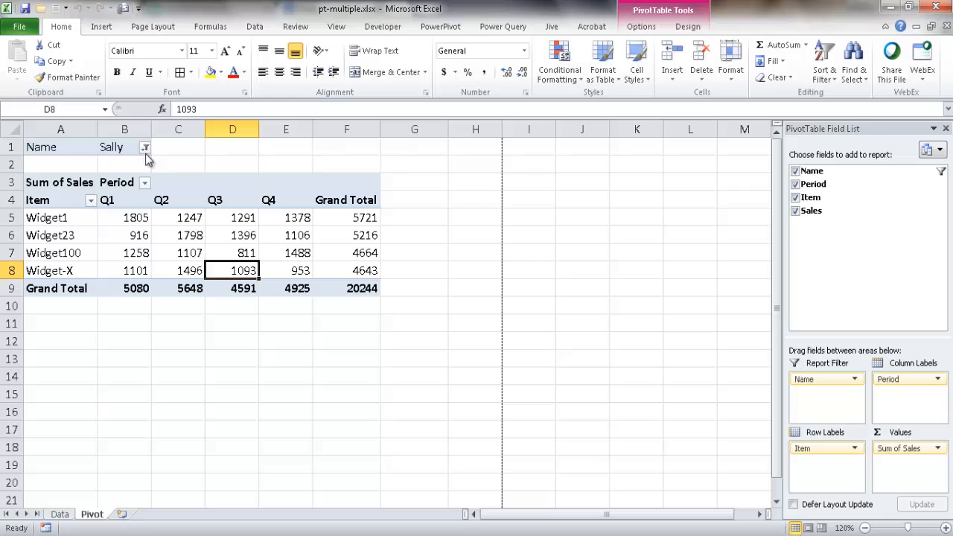
{"action": "left_click", "coordinate": [144, 147]}
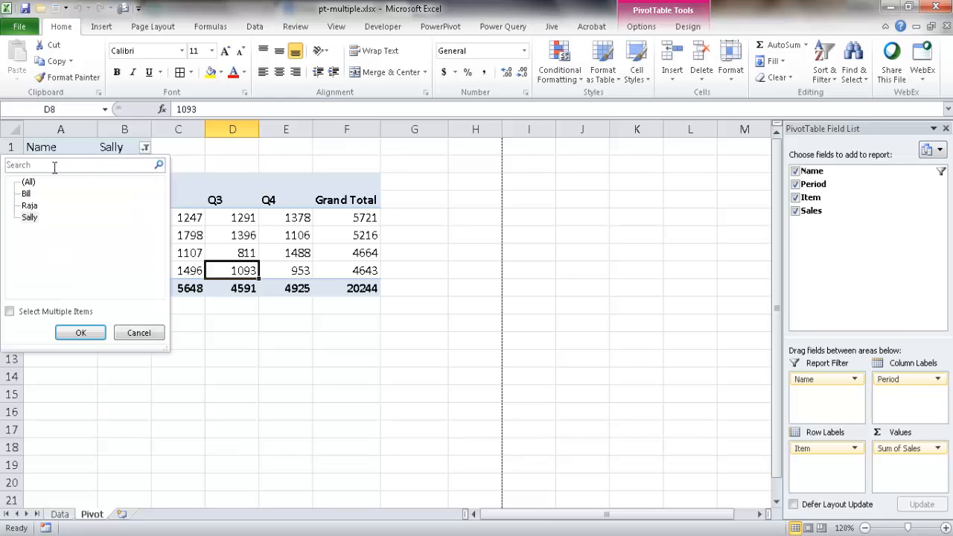
{"action": "left_click", "coordinate": [81, 333]}
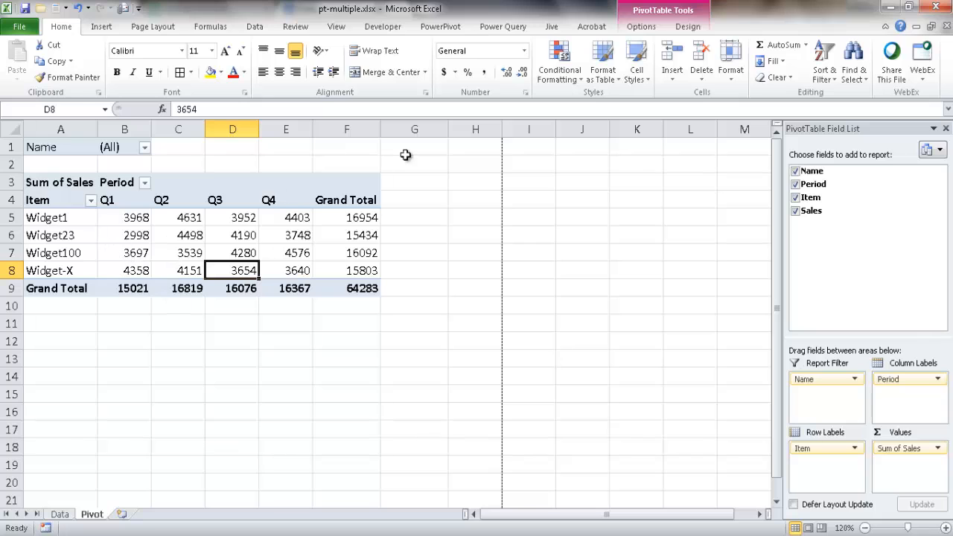
Choose Show Report Filter Pages from the PivotTable Tools Options dropdown.
{"action": "left_click", "coordinate": [640, 26]}
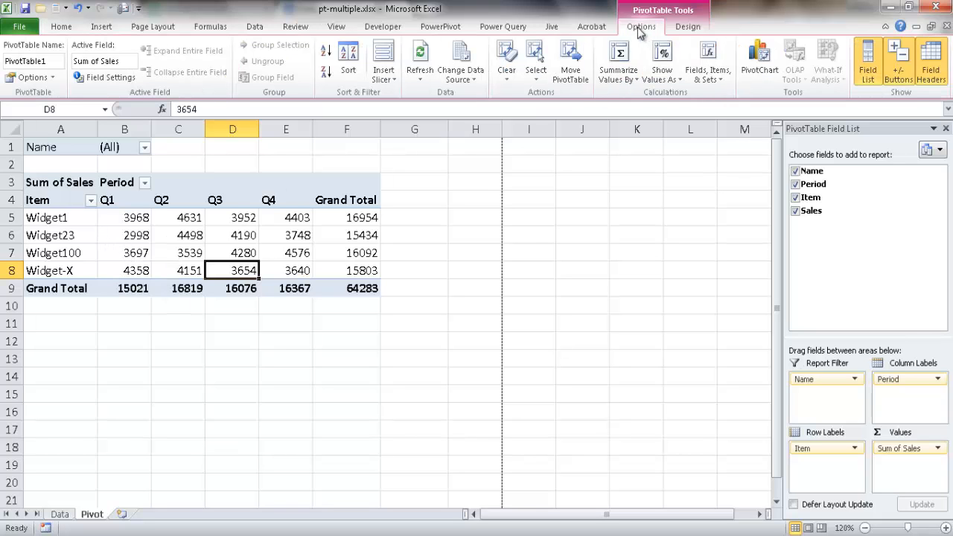
{"action": "mouse_move", "coordinate": [31, 77]}
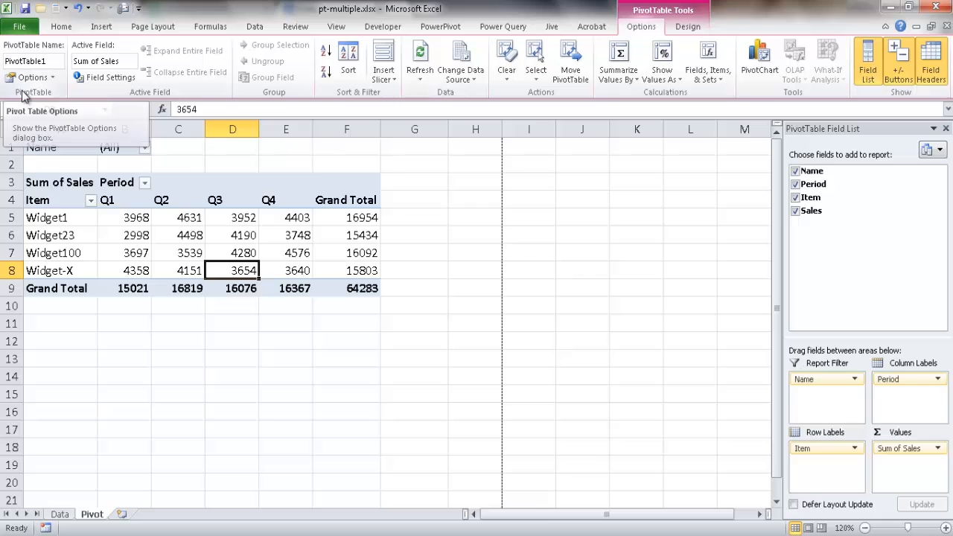
{"action": "left_click", "coordinate": [48, 77]}
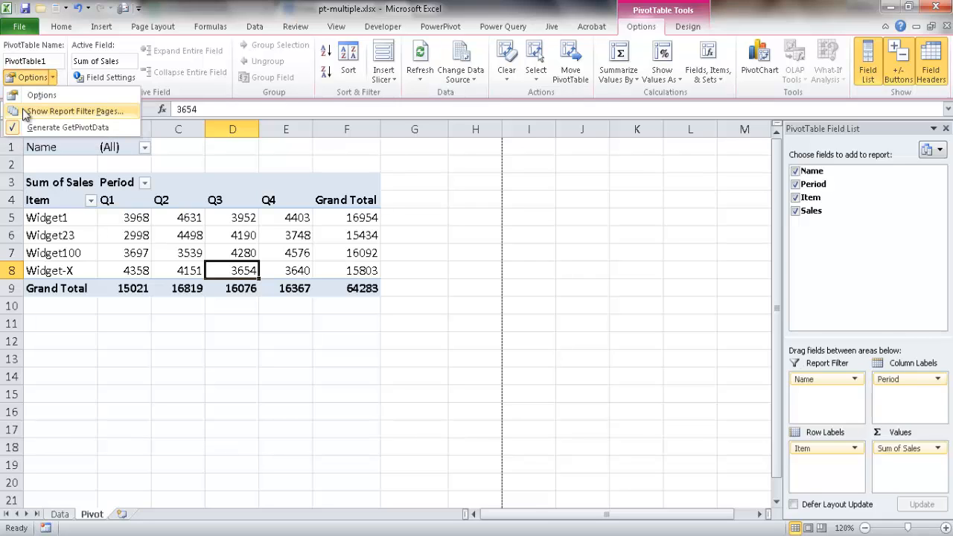
{"action": "mouse_move", "coordinate": [35, 117]}
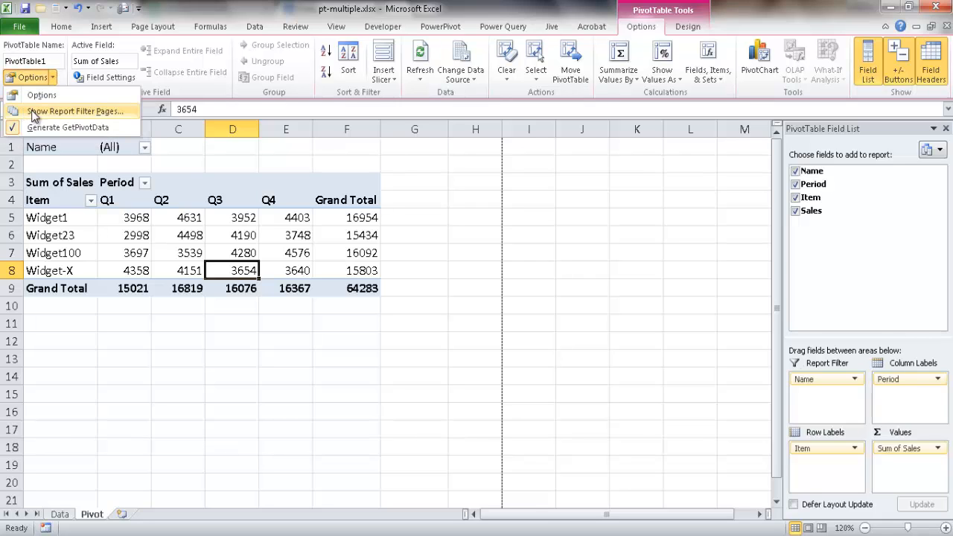
{"action": "left_click", "coordinate": [73, 111]}
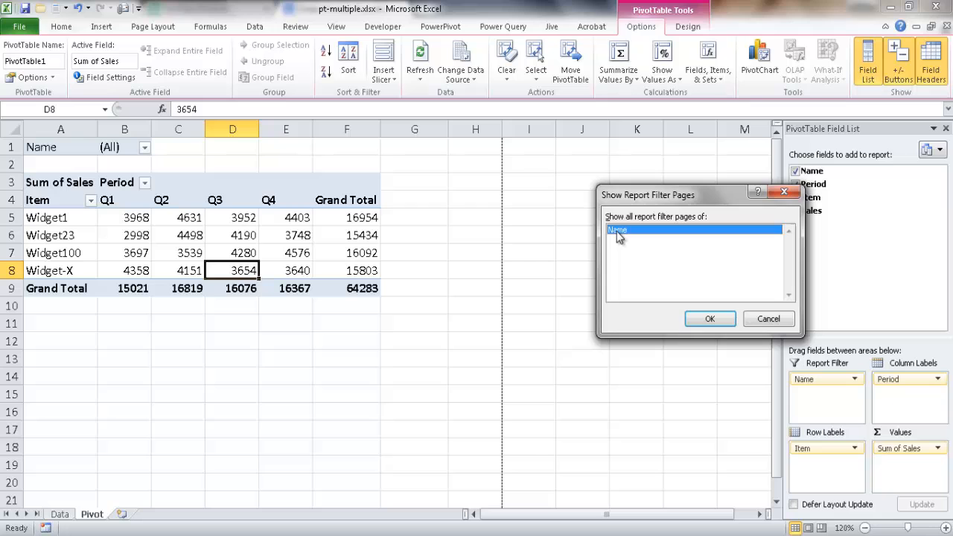
Generate the Bill, Raja and Sally pages, then view the Raja and Sally sheets.
{"action": "left_click", "coordinate": [711, 318]}
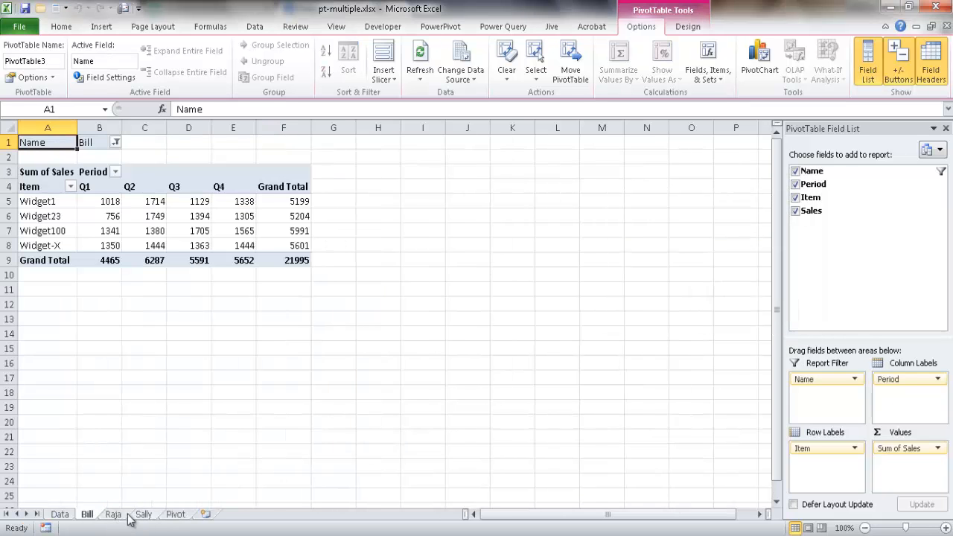
{"action": "left_click", "coordinate": [114, 510]}
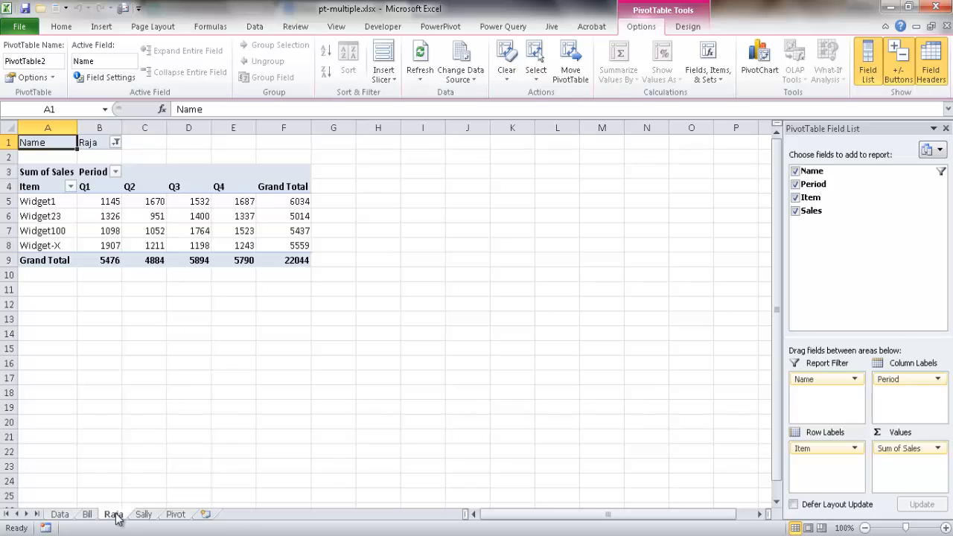
{"action": "left_click", "coordinate": [148, 512]}
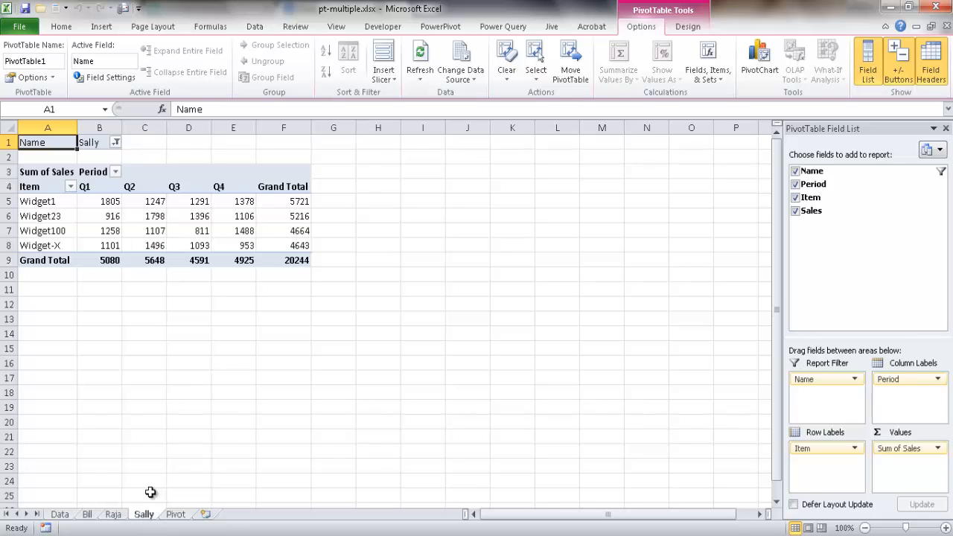
{"action": "mouse_move", "coordinate": [136, 232]}
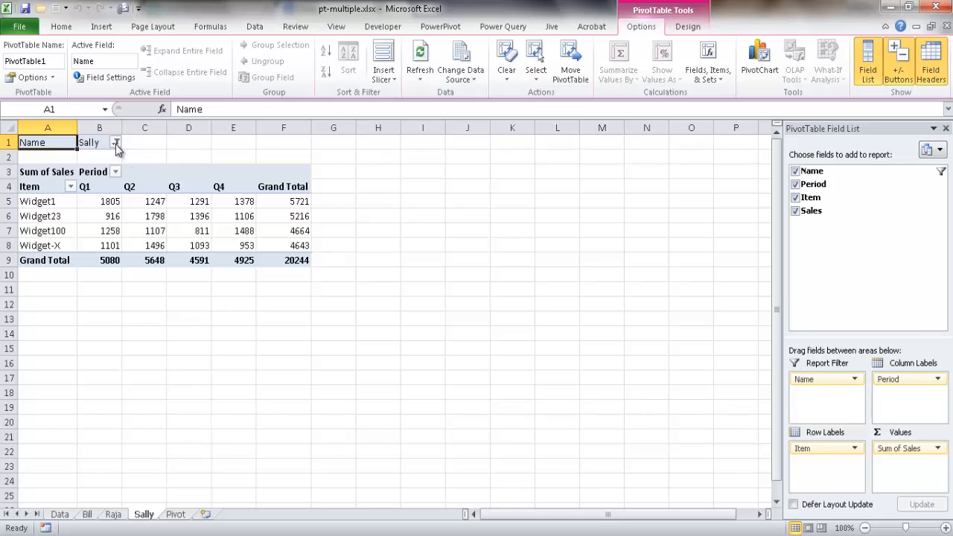
{"action": "left_click", "coordinate": [116, 143]}
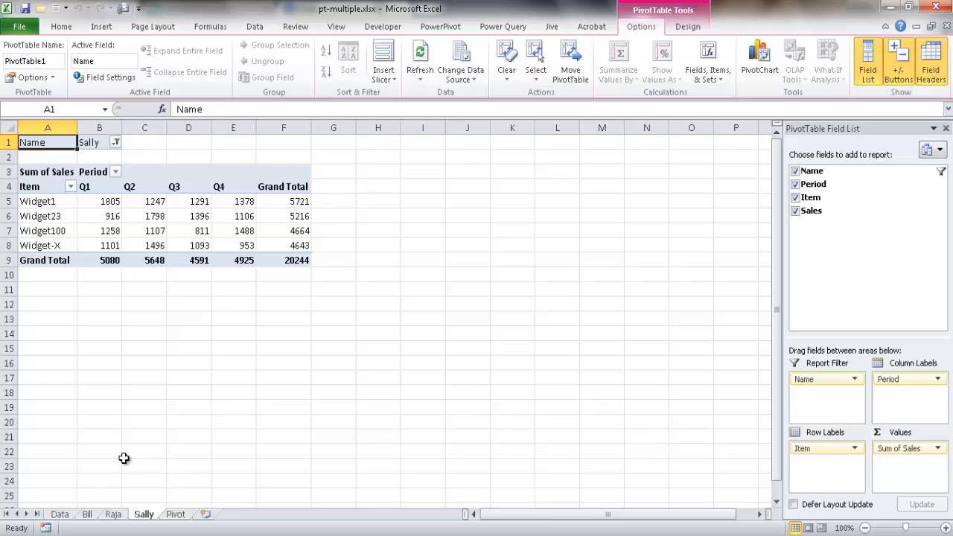
{"action": "mouse_move", "coordinate": [92, 517]}
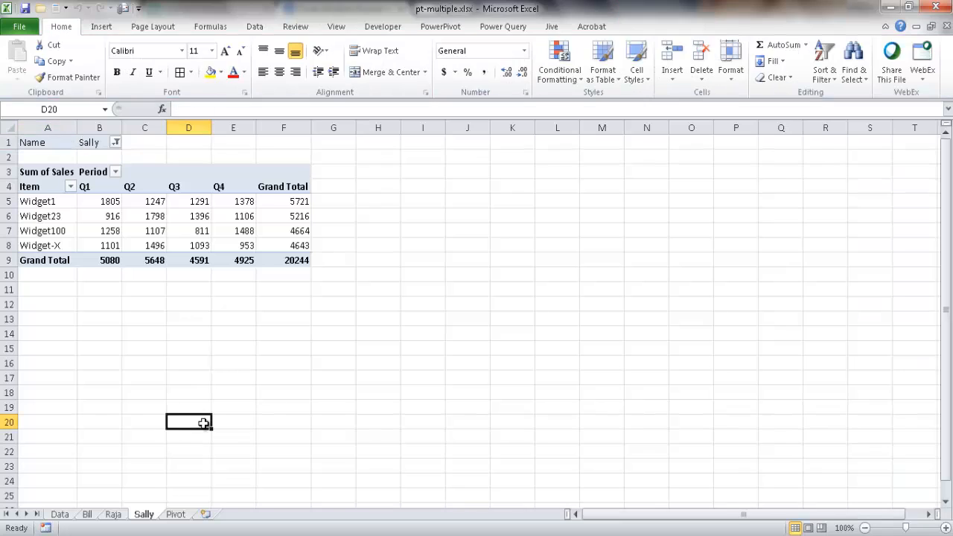
In File > Print, switch from Print Active Sheets to Print Entire Workbook.
{"action": "left_click", "coordinate": [18, 26]}
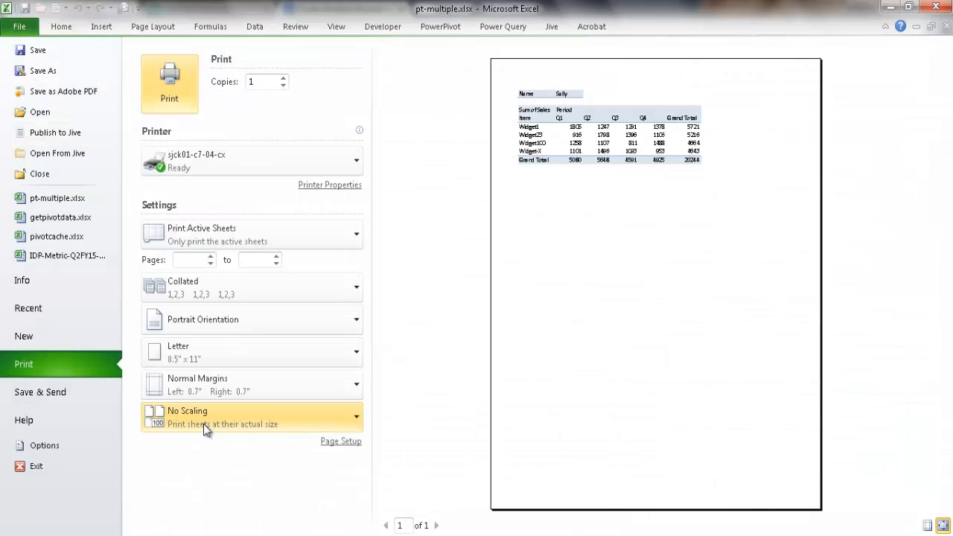
{"action": "left_click", "coordinate": [252, 234]}
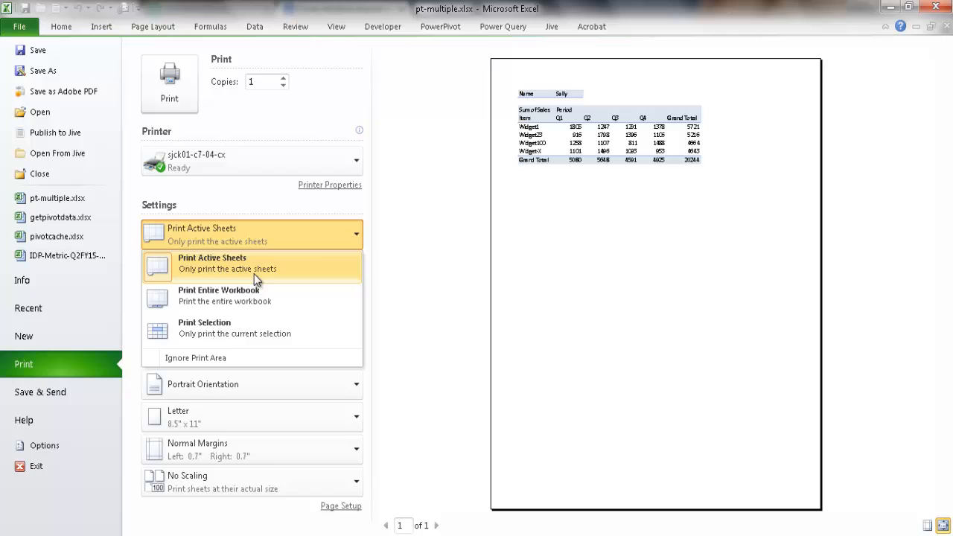
{"action": "left_click", "coordinate": [223, 301]}
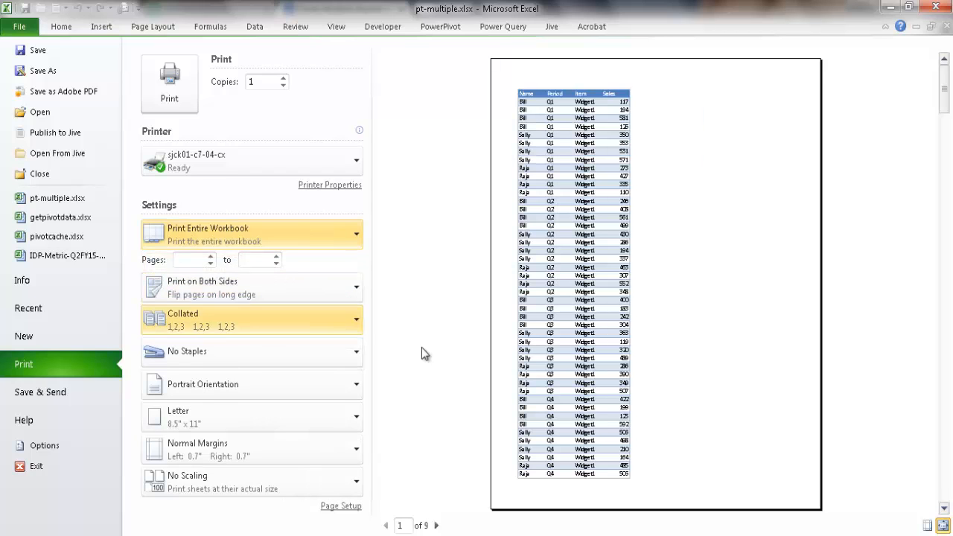
Page through the nine-page preview to the Raja and Sally report pages.
{"action": "left_click", "coordinate": [438, 526]}
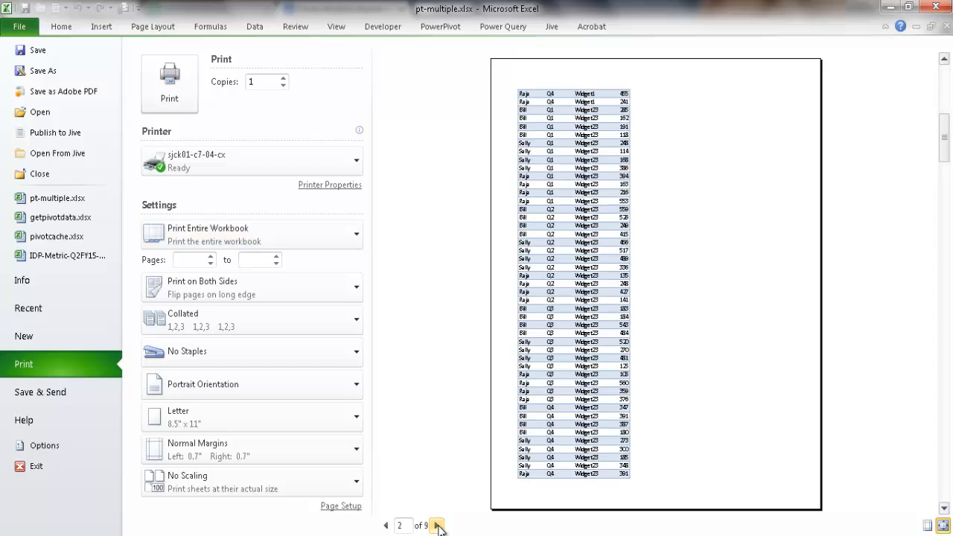
{"action": "left_click", "coordinate": [439, 525]}
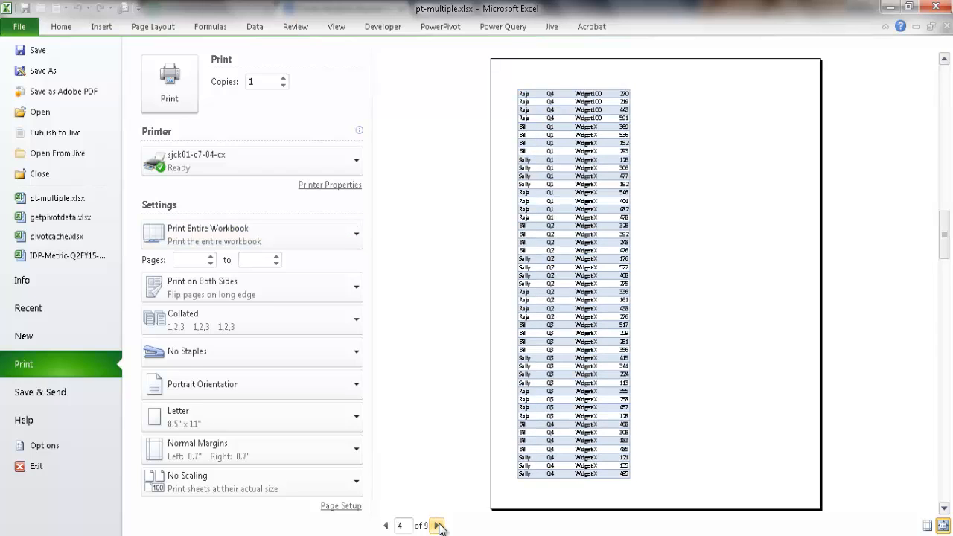
{"action": "left_click", "coordinate": [439, 525]}
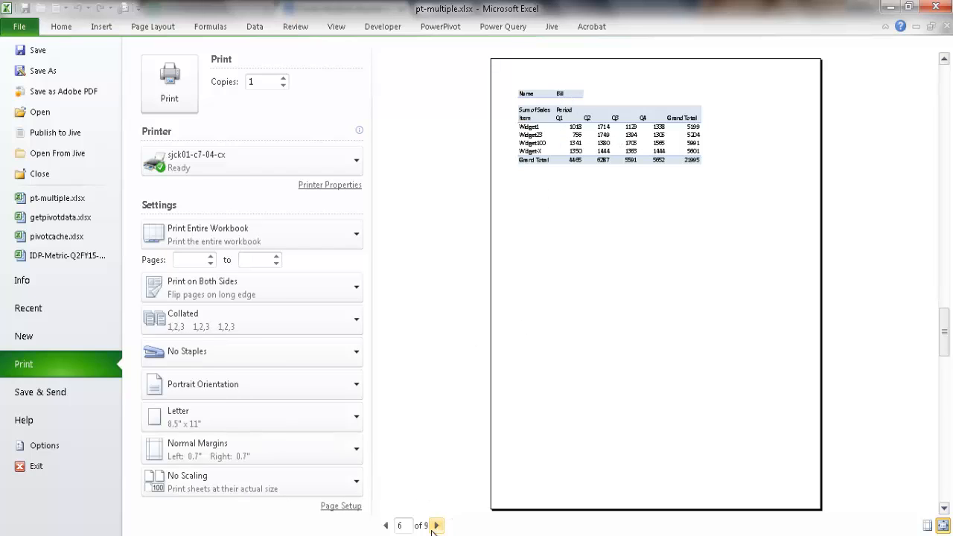
{"action": "left_click", "coordinate": [433, 526]}
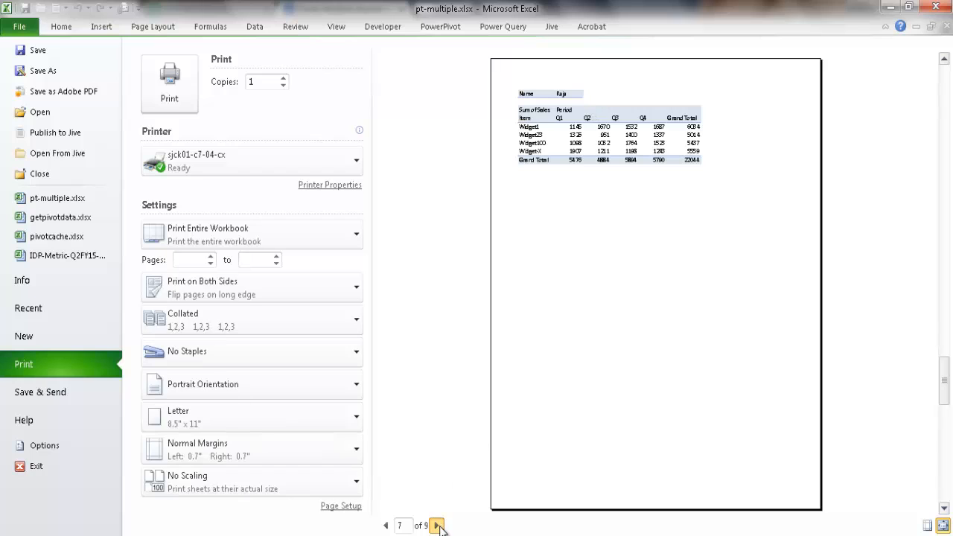
{"action": "left_click", "coordinate": [438, 526]}
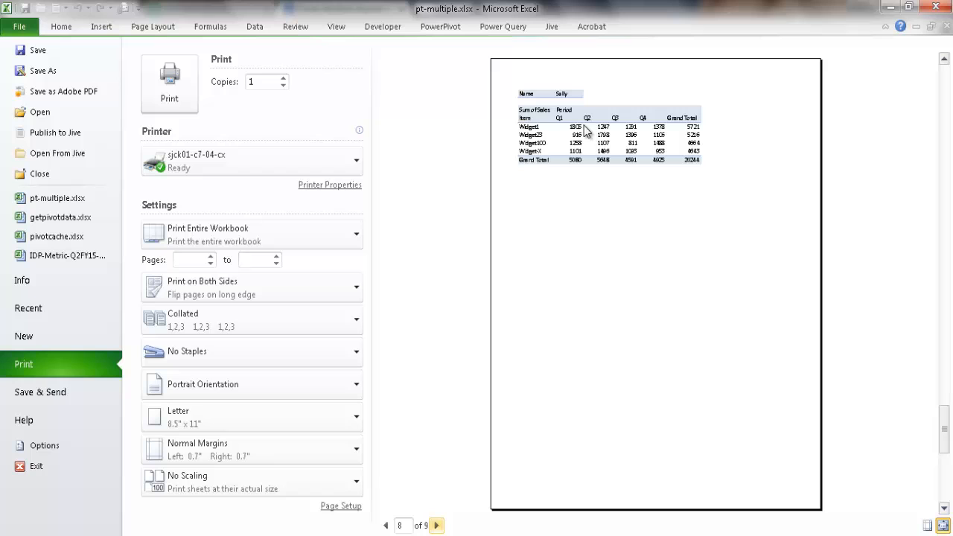
{"action": "mouse_move", "coordinate": [433, 188]}
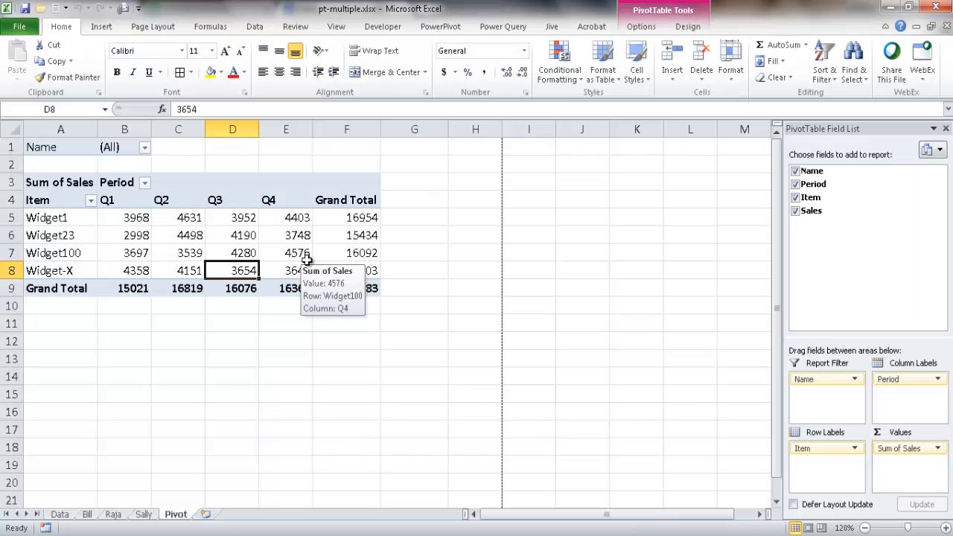
{"action": "mouse_move", "coordinate": [285, 245]}
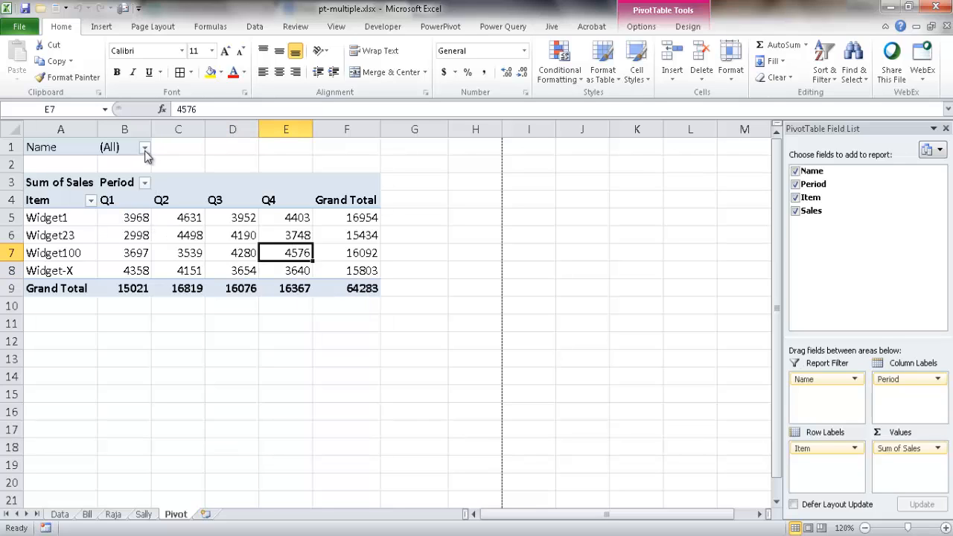
On the Pivot sheet, check the Name filter at (All) and open the PivotTable Options list.
{"action": "left_click", "coordinate": [145, 147]}
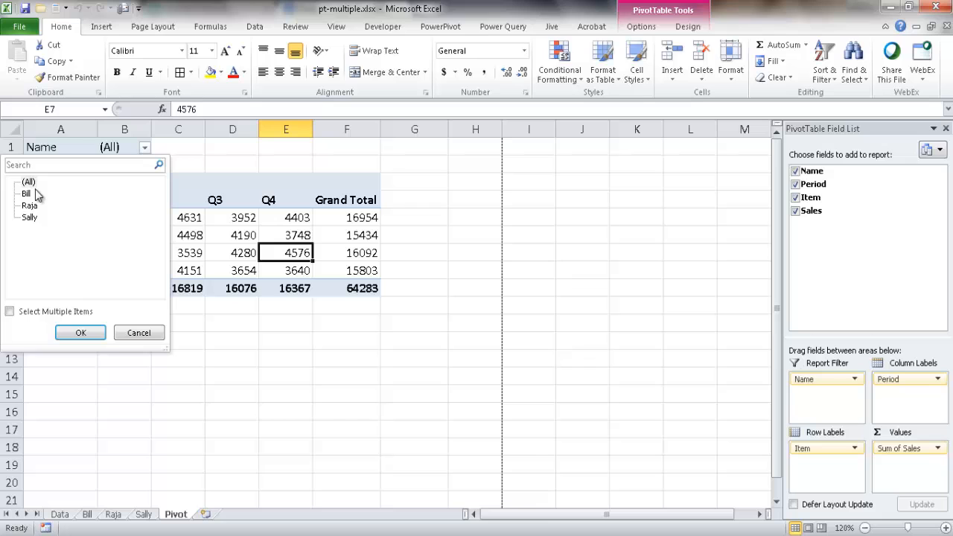
{"action": "left_click", "coordinate": [80, 332]}
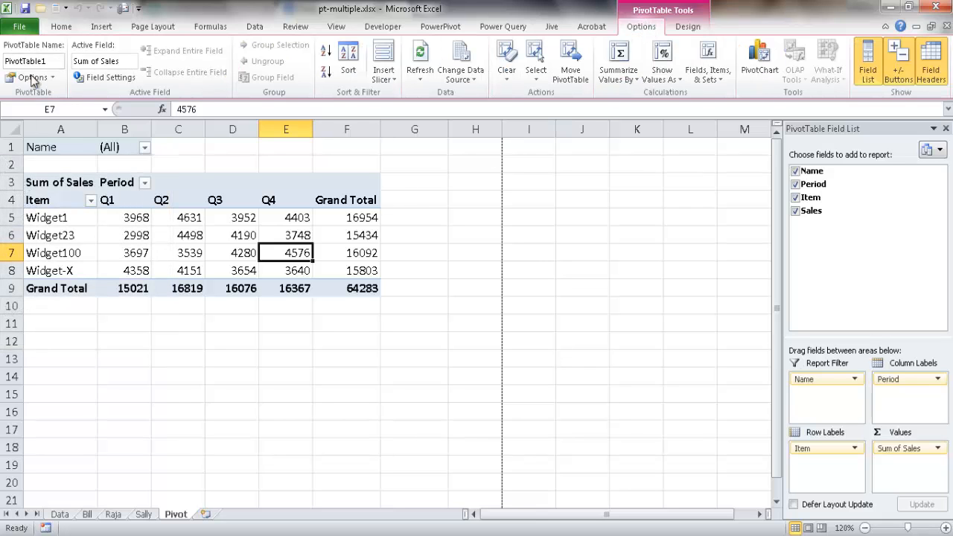
{"action": "left_click", "coordinate": [33, 77]}
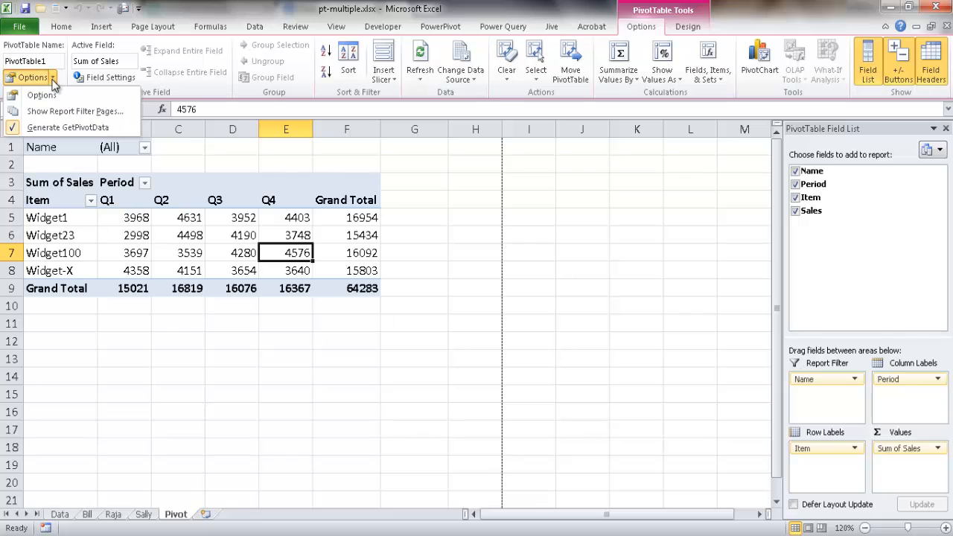
{"action": "mouse_move", "coordinate": [75, 110]}
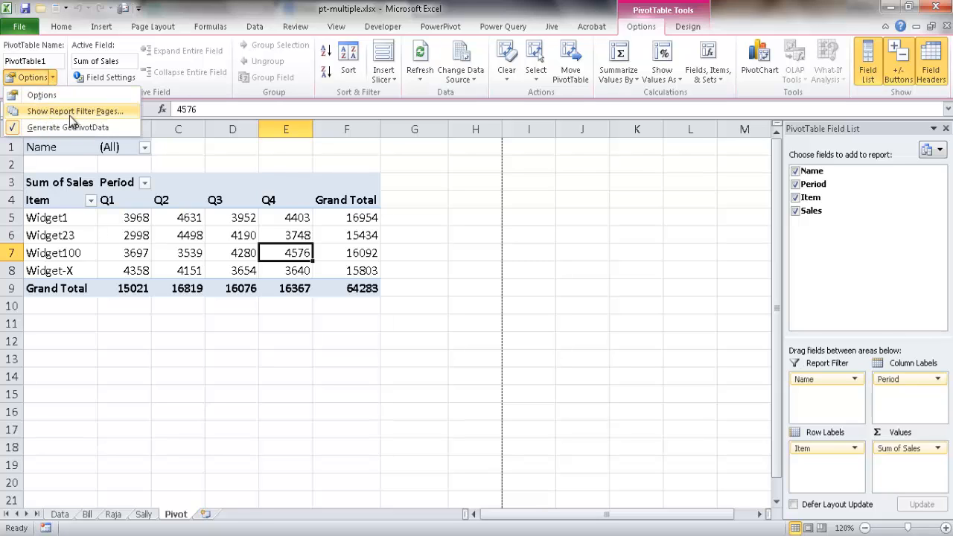
{"action": "mouse_move", "coordinate": [825, 414]}
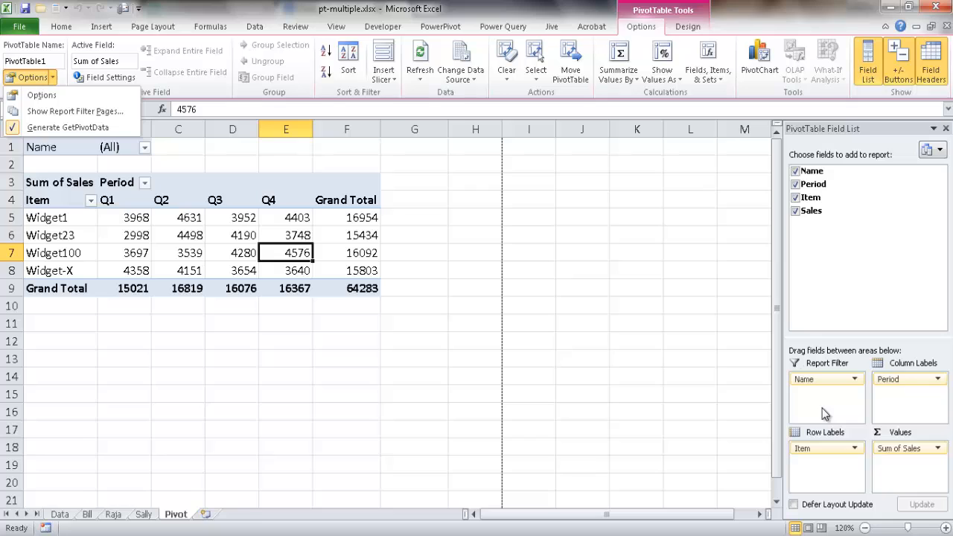
{"action": "mouse_move", "coordinate": [828, 404]}
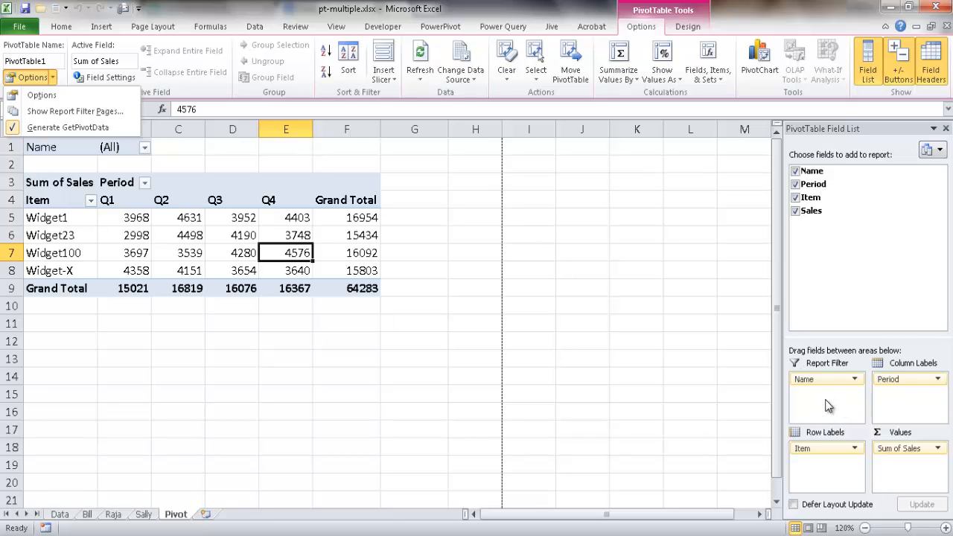